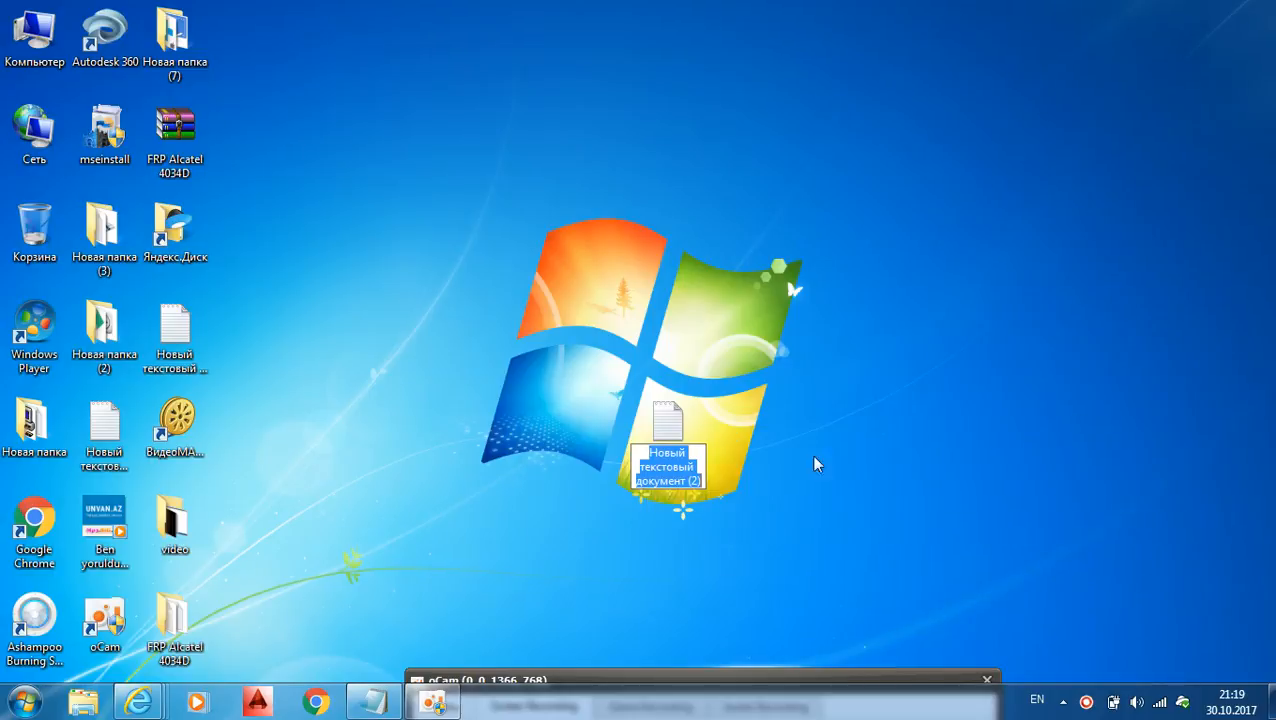
Open the new text document and type 'hello.Today i will show how remove FRP lock ALCATEL 4034D'.
double_click(667, 420)
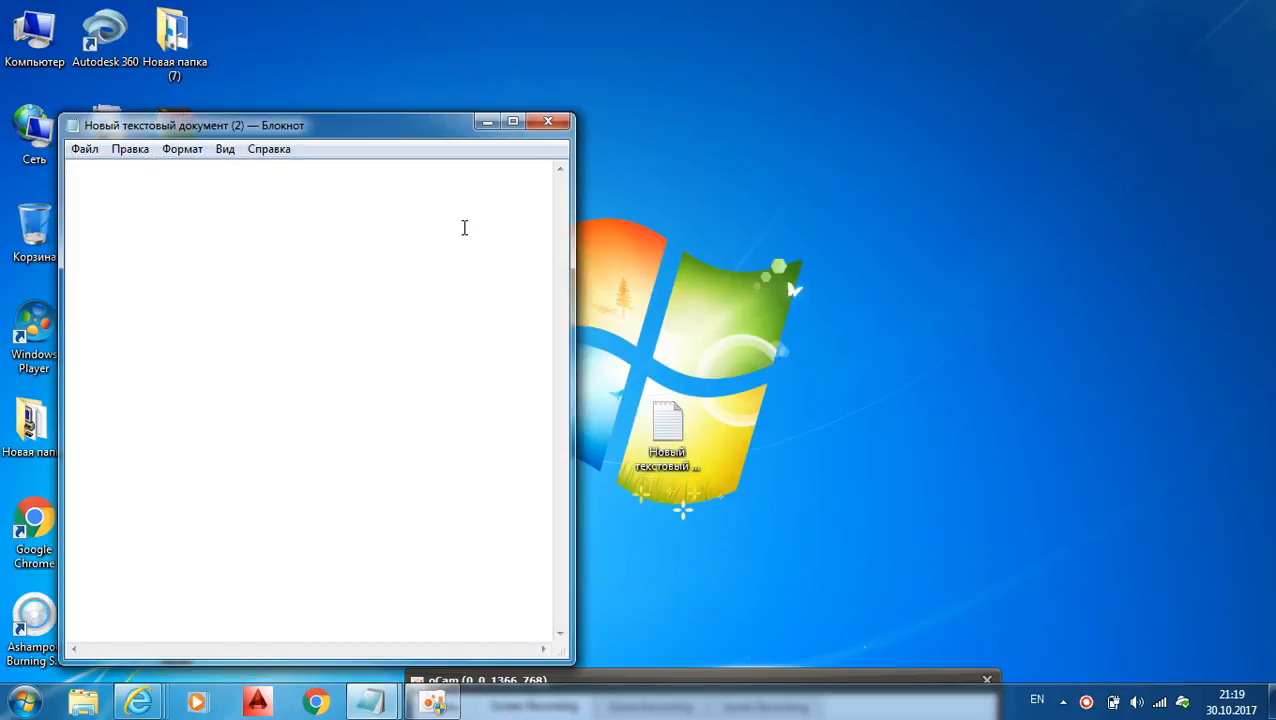
text(hello.)
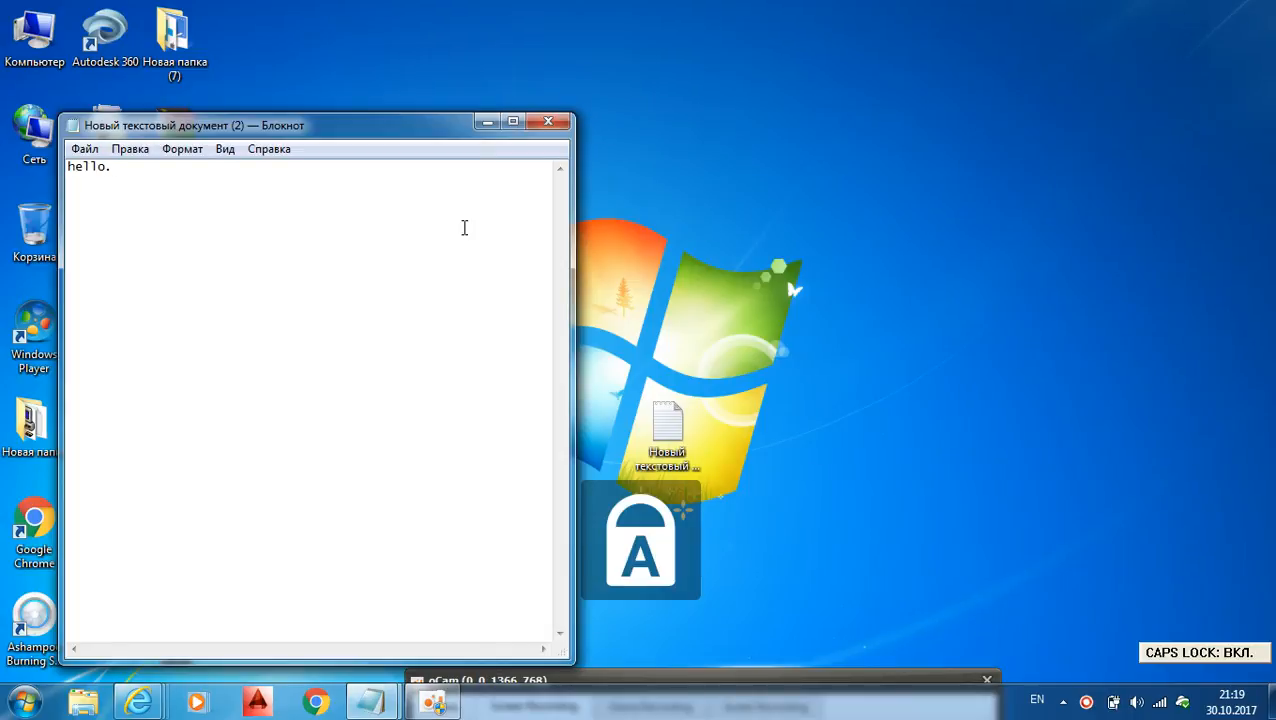
text(т)
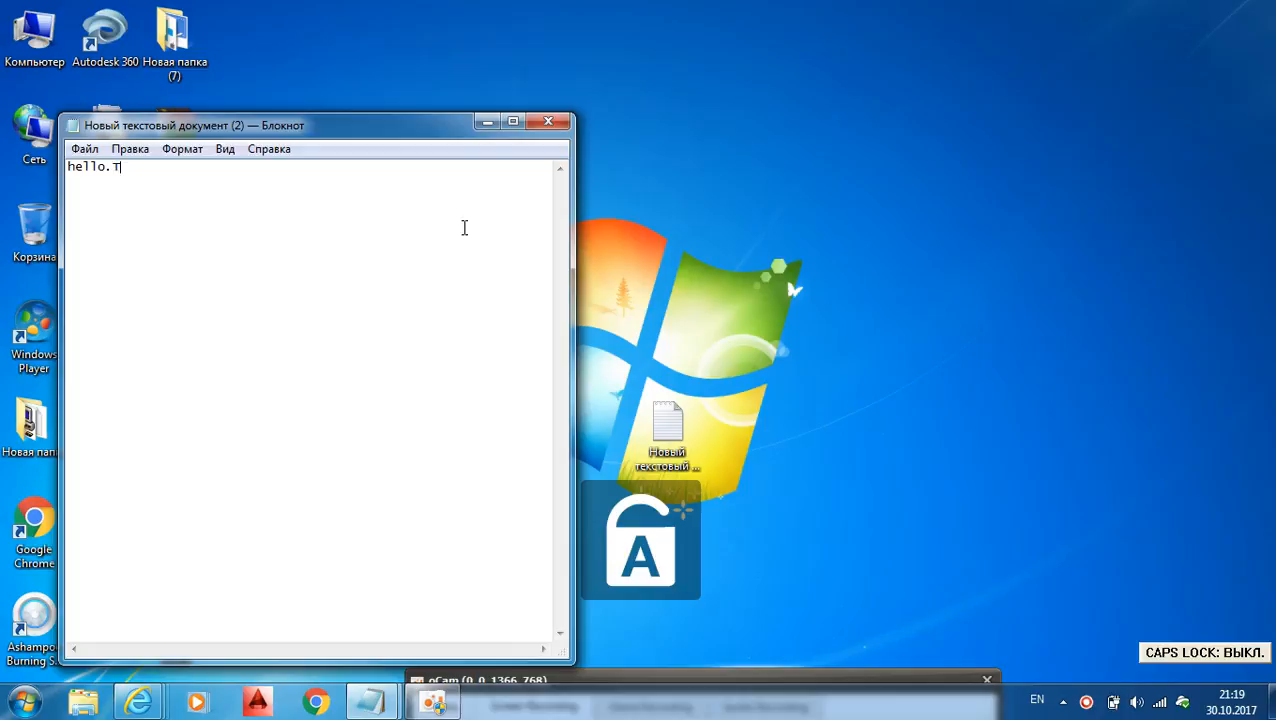
text(oday)
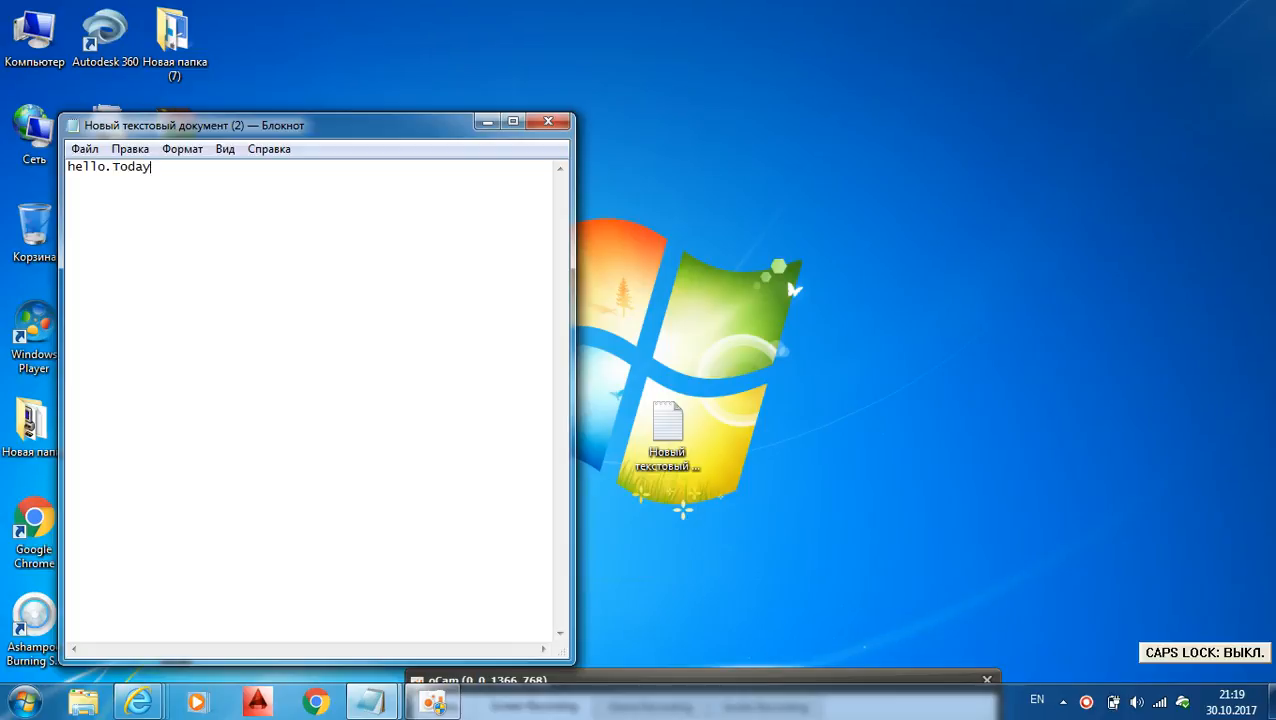
text(i wi)
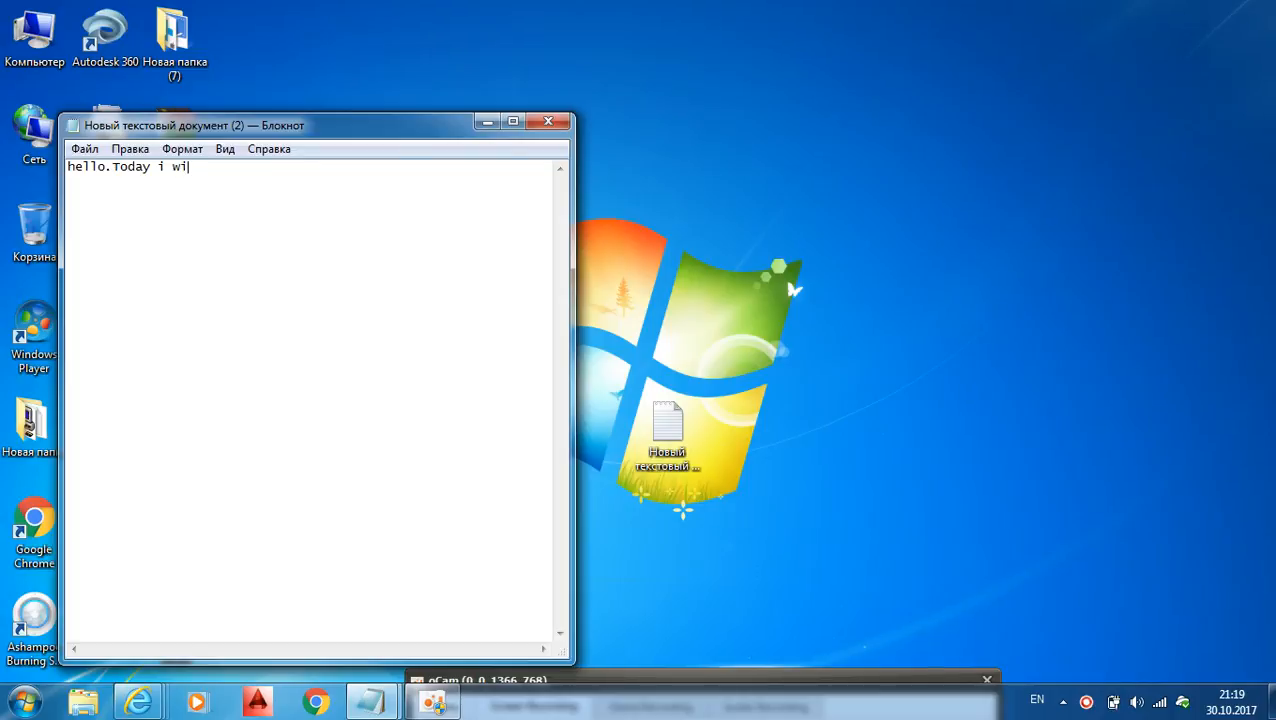
text(ll sho)
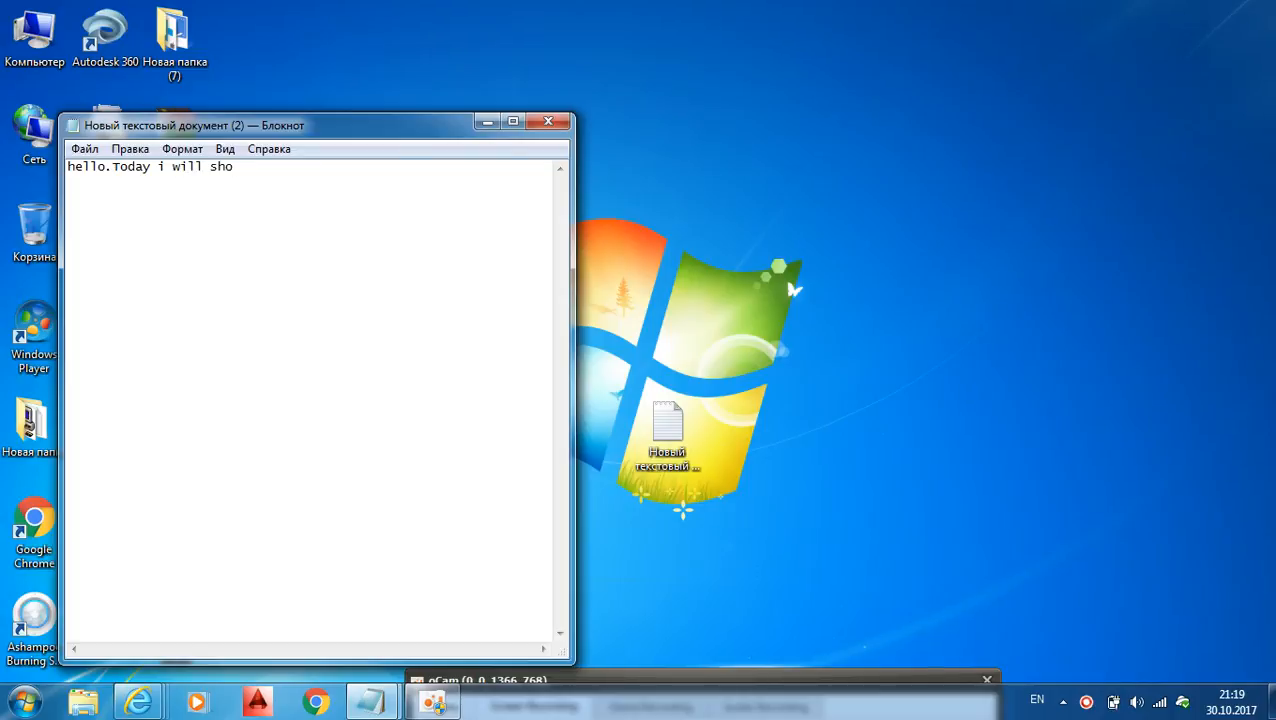
text(w how remo)
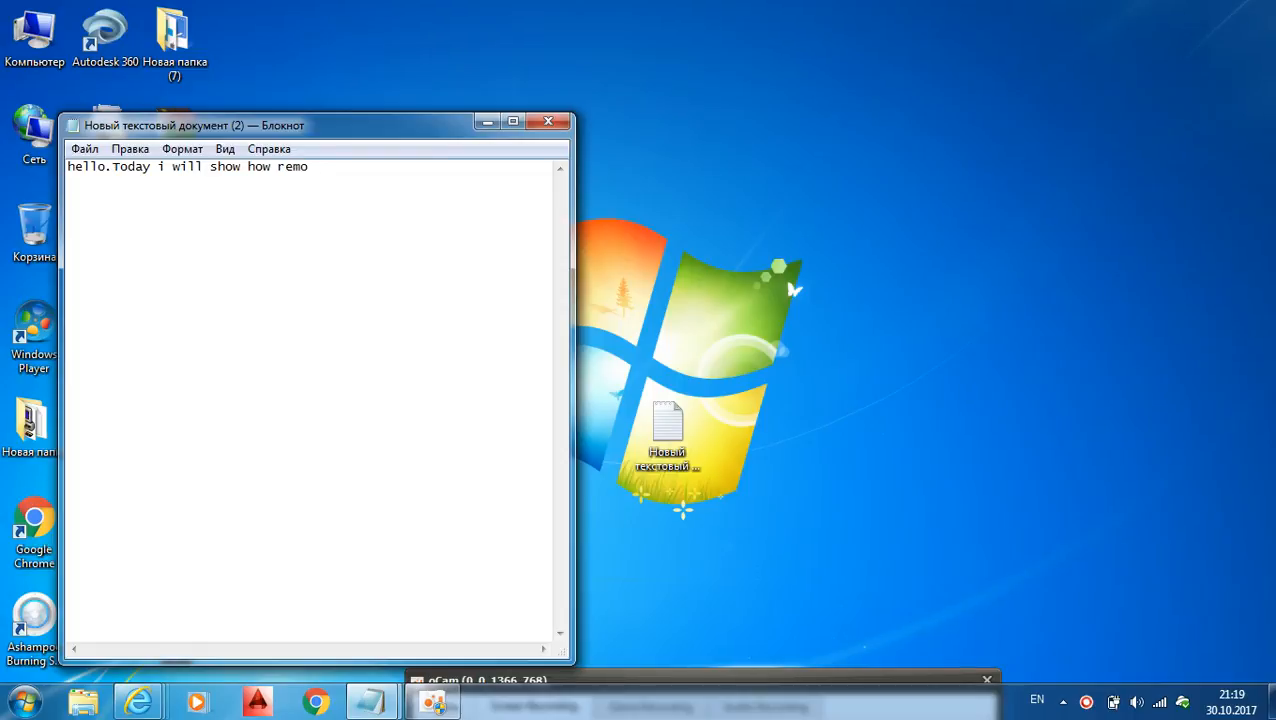
text(ve)
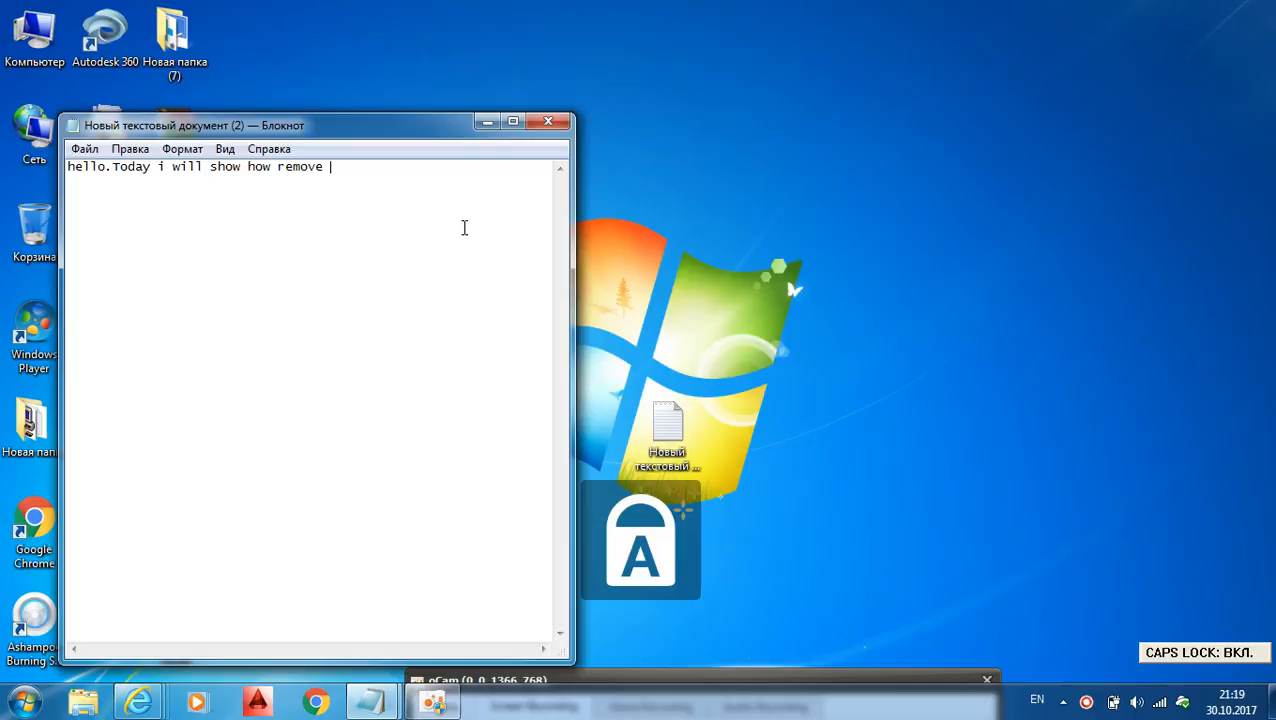
text(FRP lock)
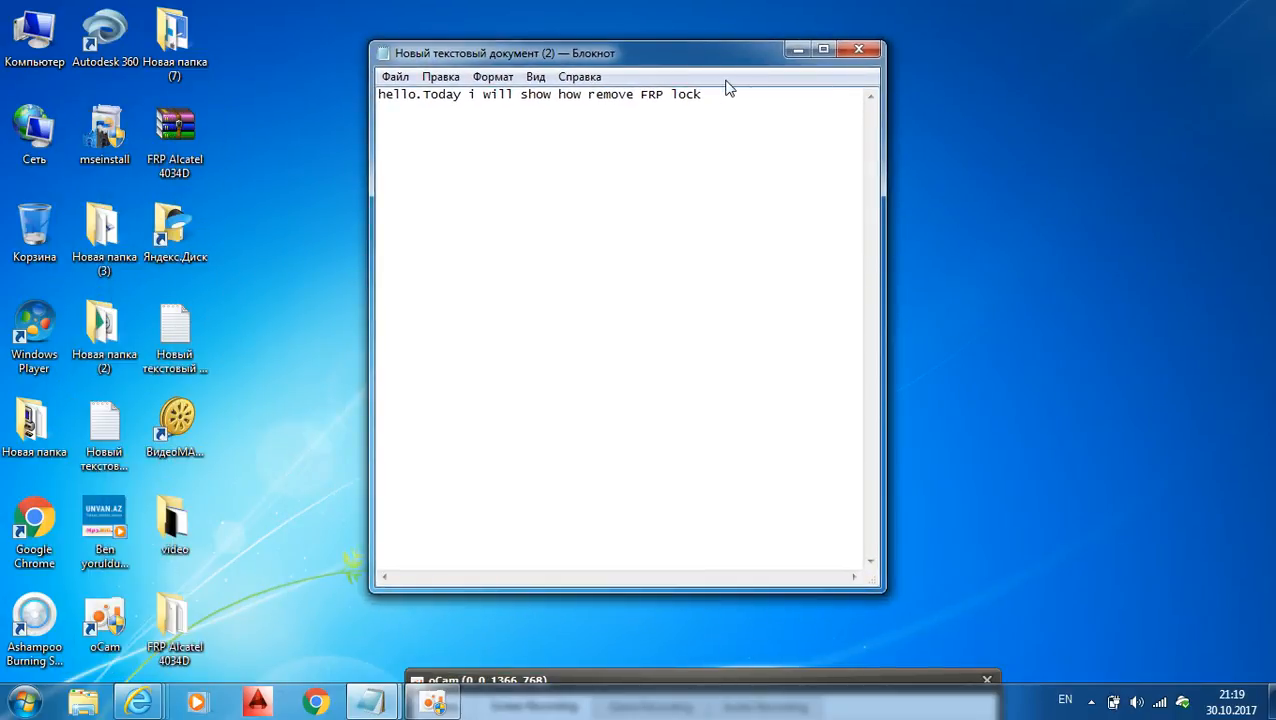
key(capslock)
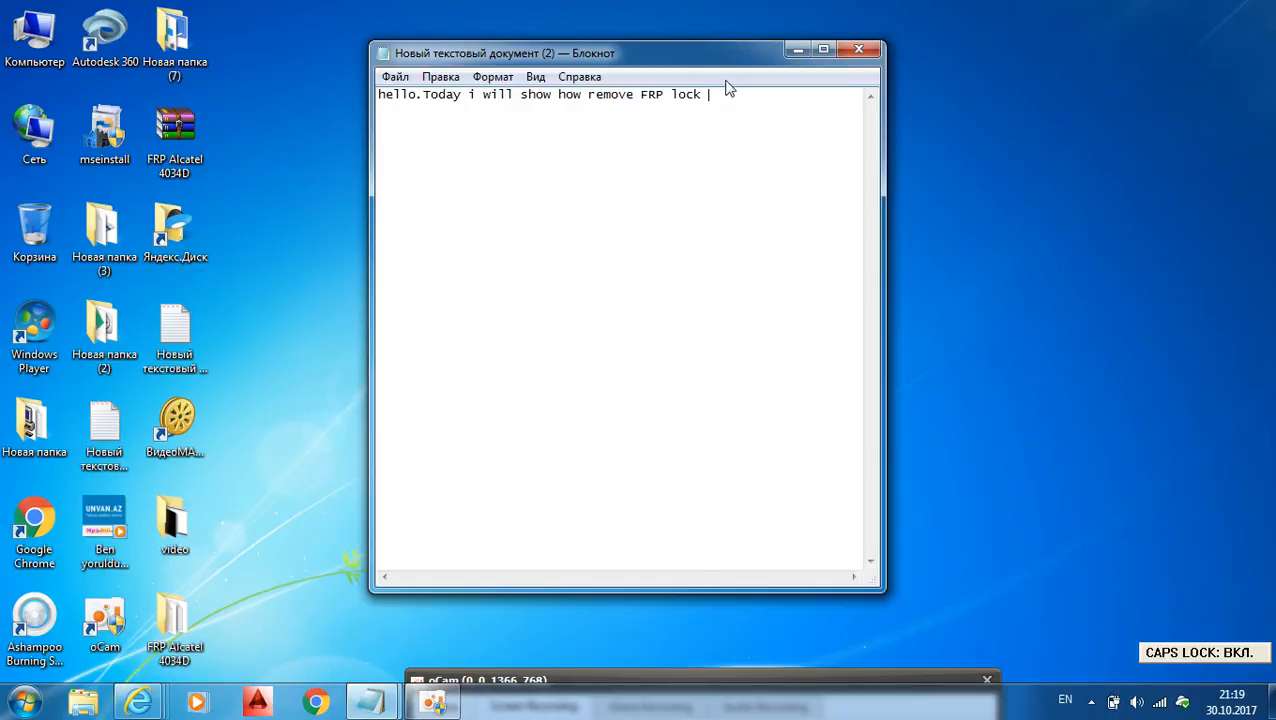
text(ALCATEL)
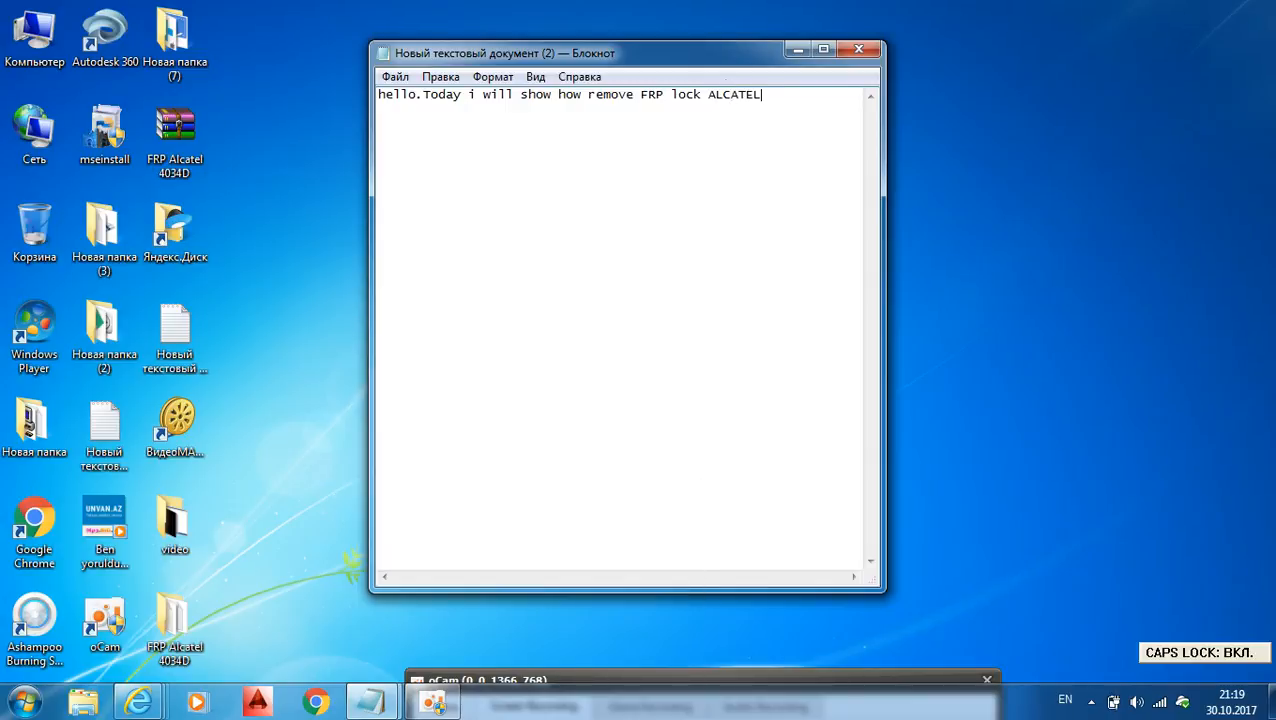
text(4034D)
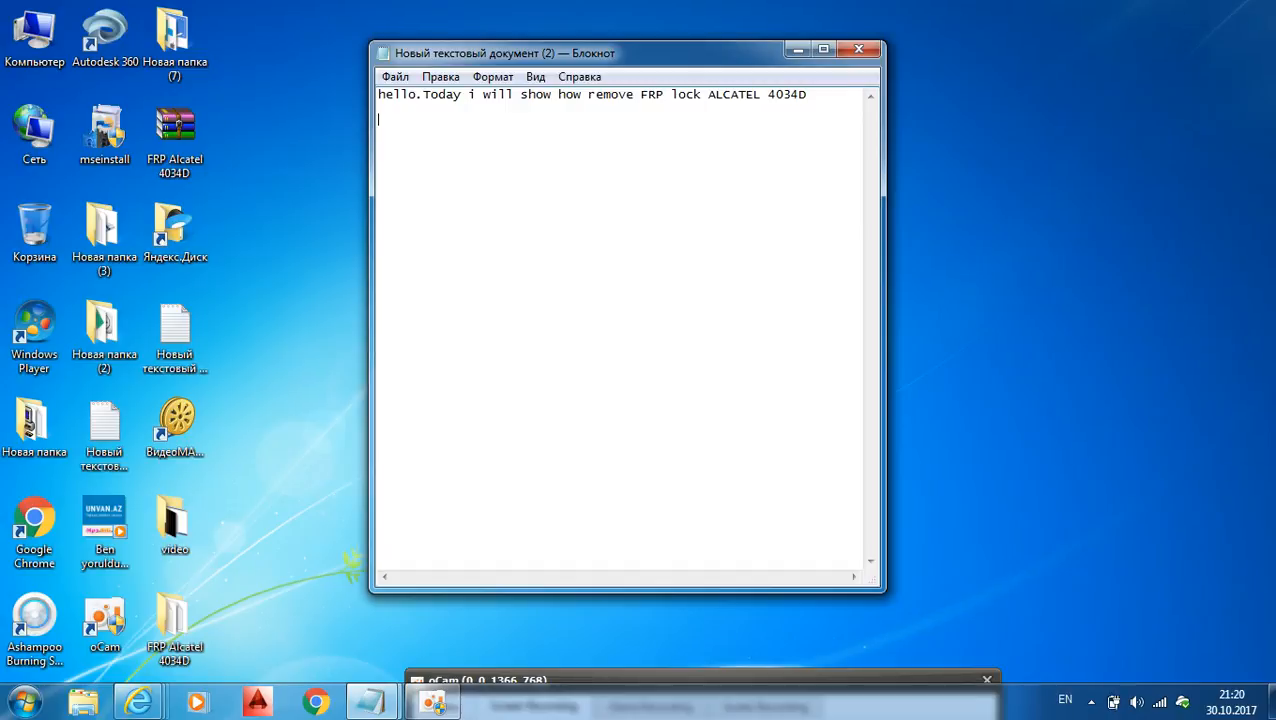
mouse_move(218, 628)
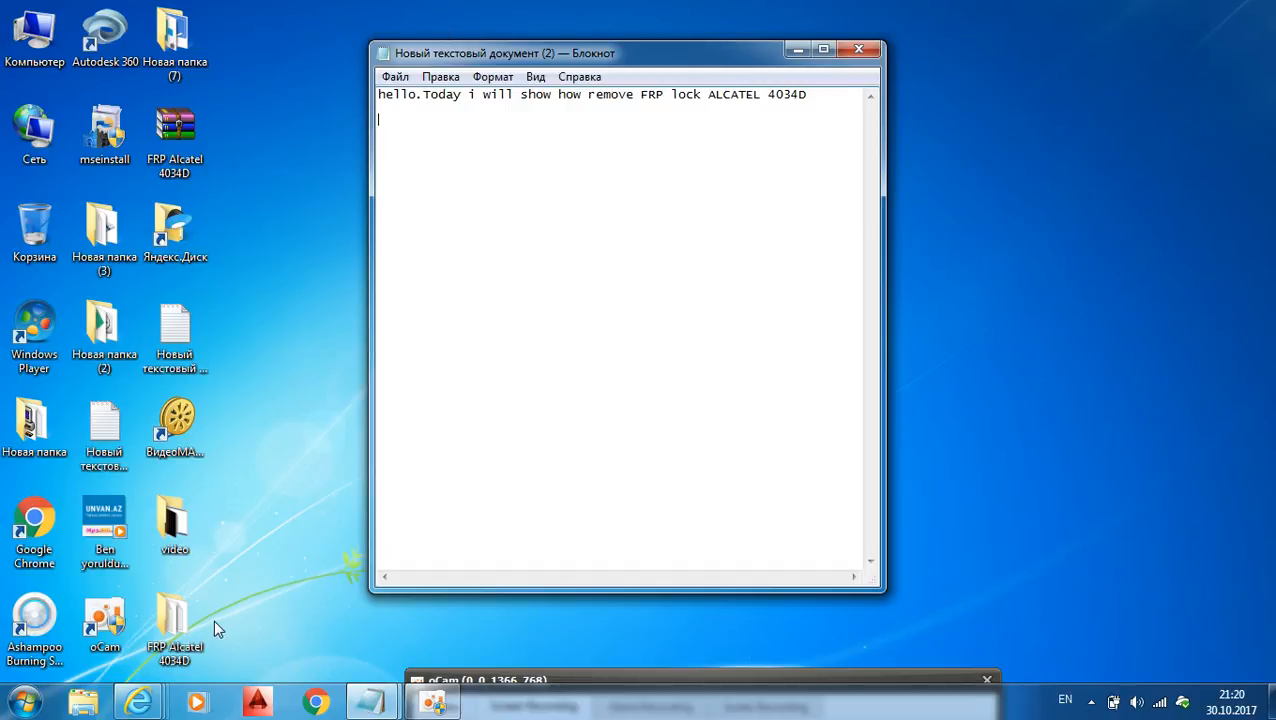
Open FRP Alcatel 4034D > SP_Flash_Tool and select the flash_tool application.
double_click(174, 620)
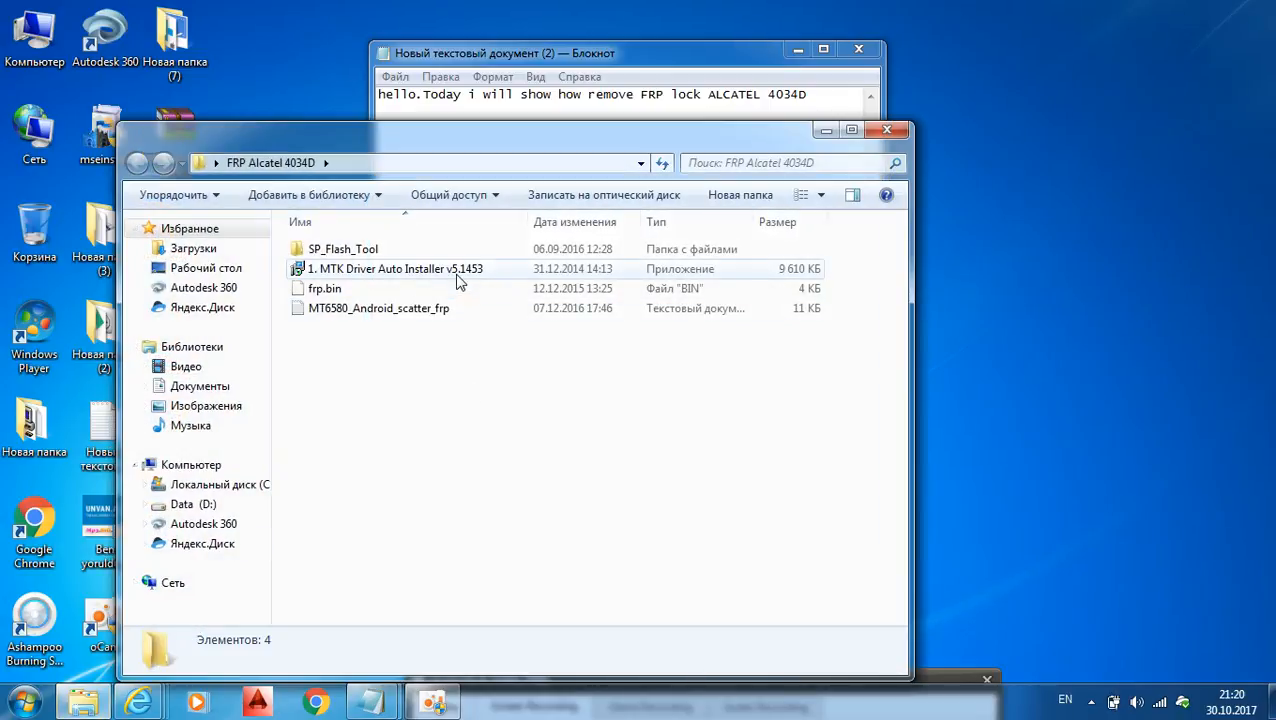
click(343, 249)
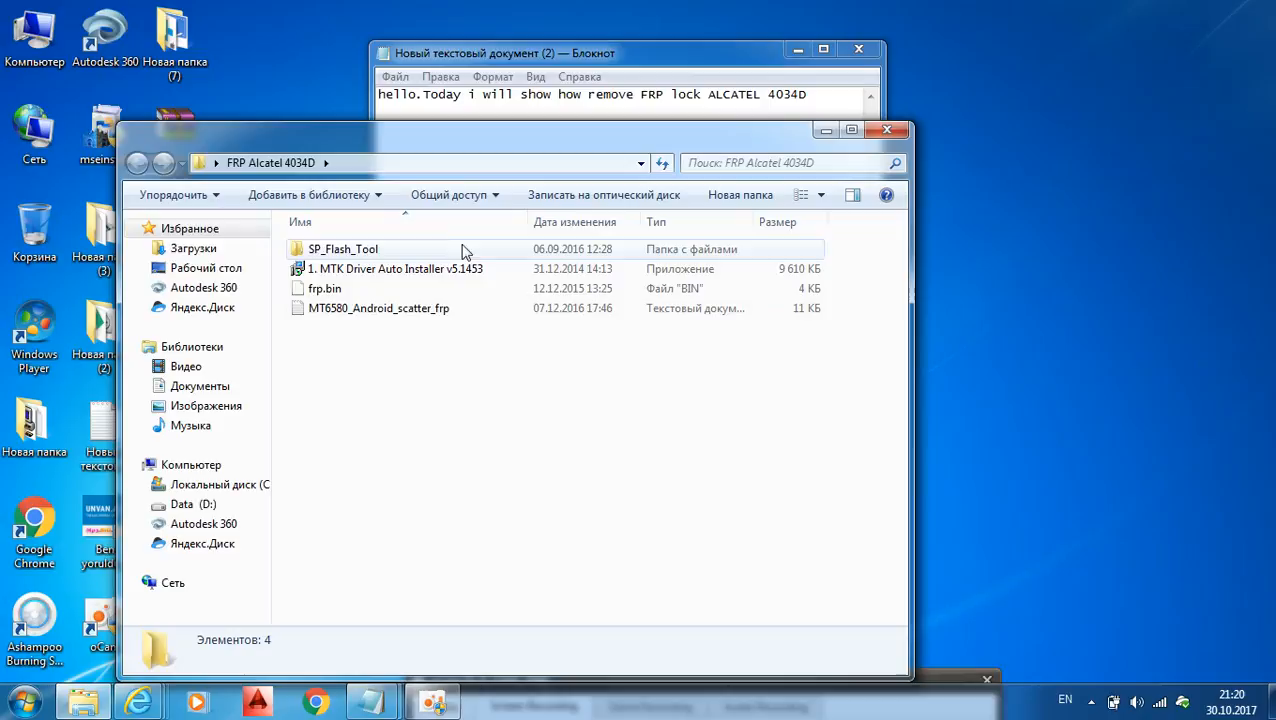
double_click(343, 249)
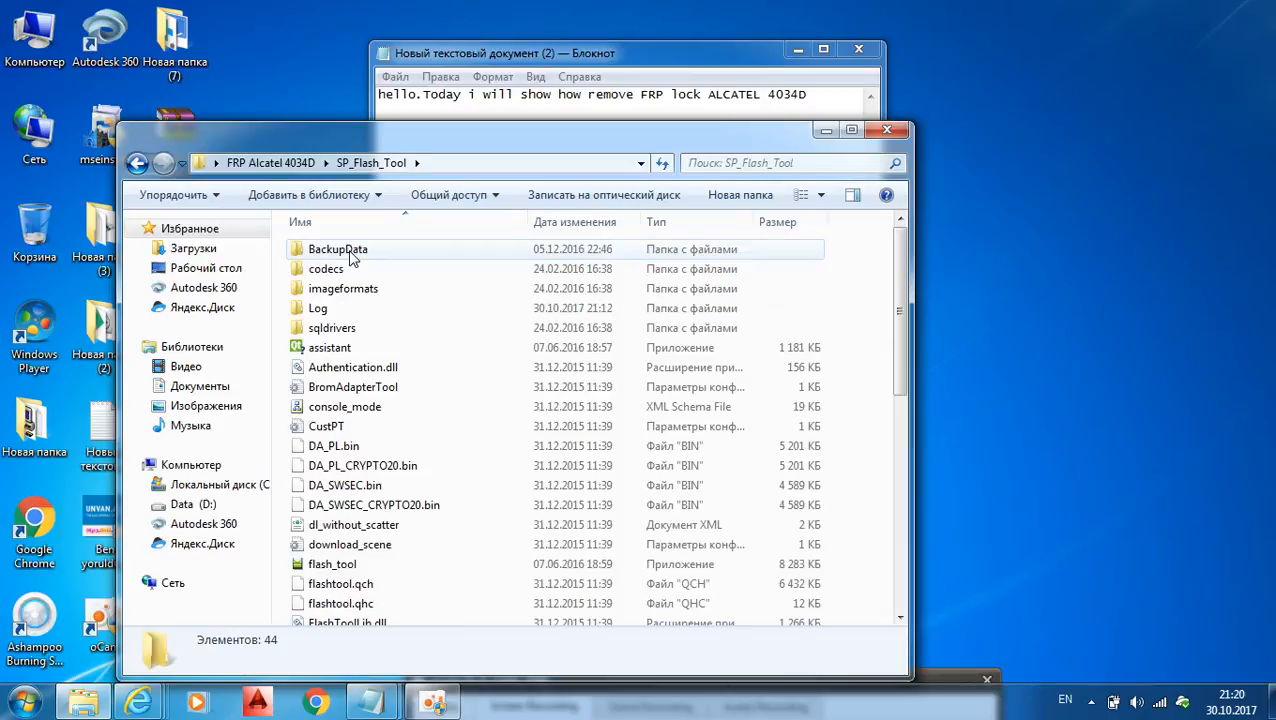
click(332, 564)
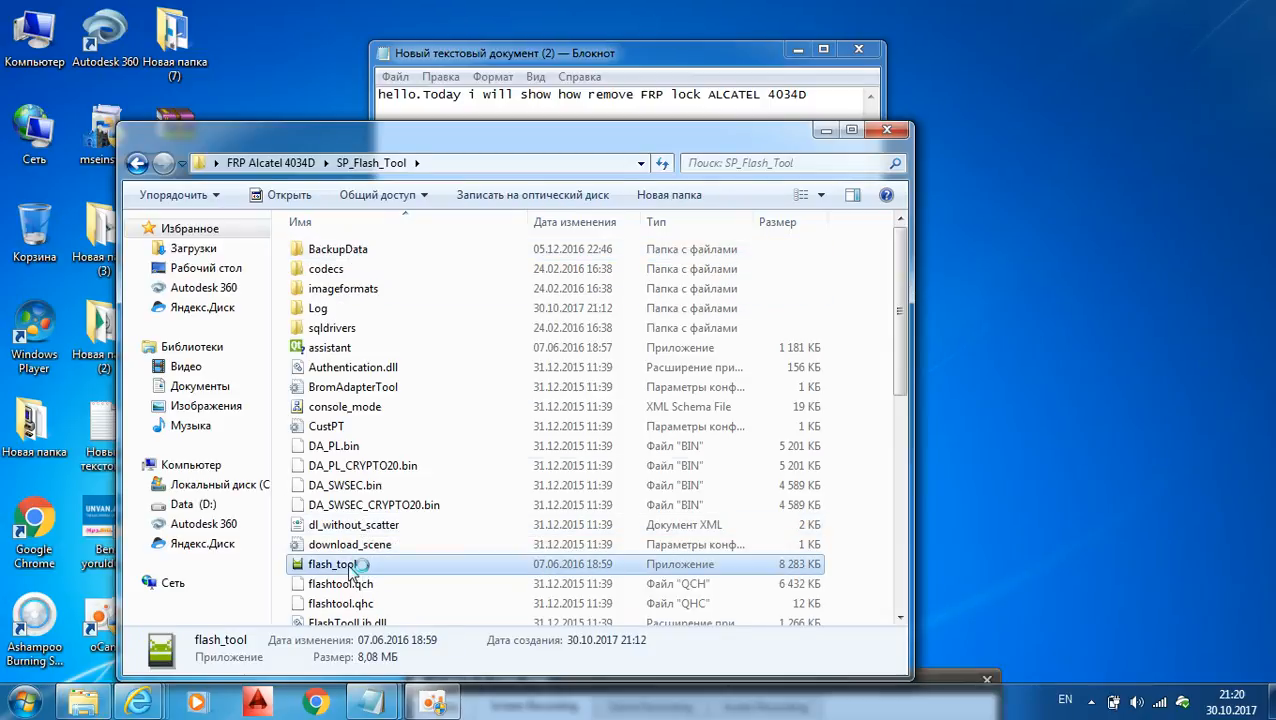
double_click(334, 564)
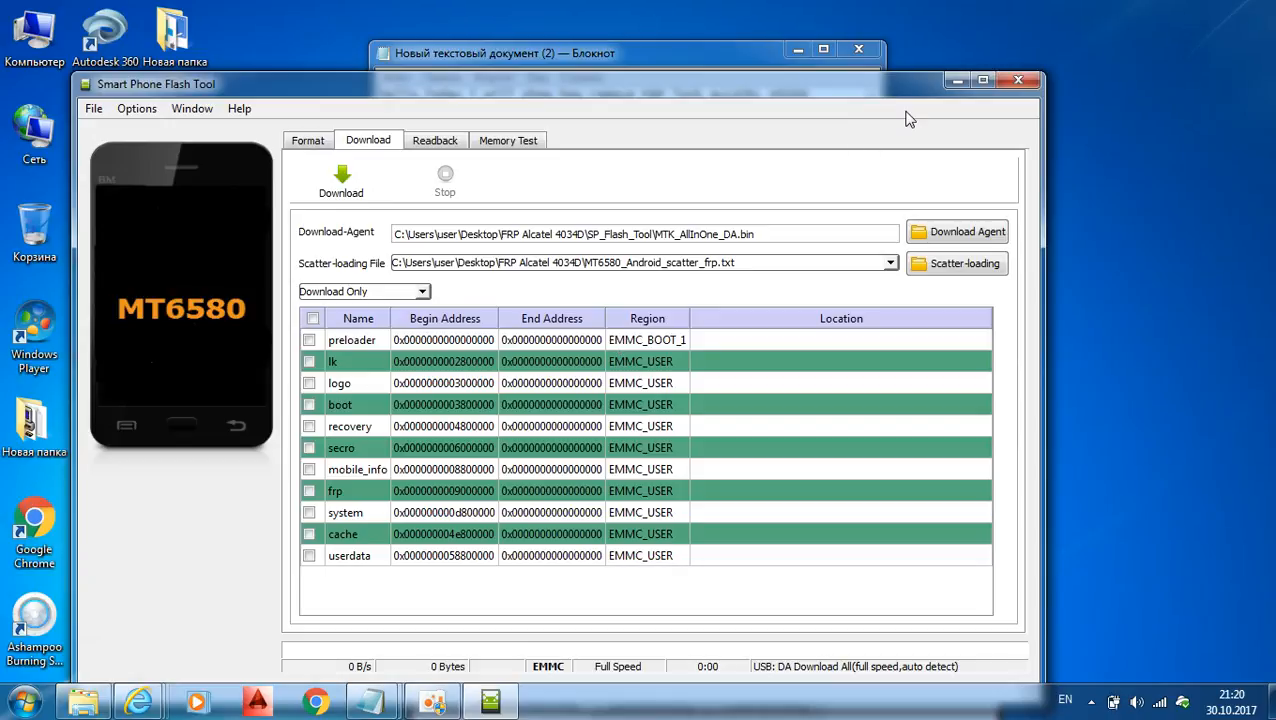
click(239, 108)
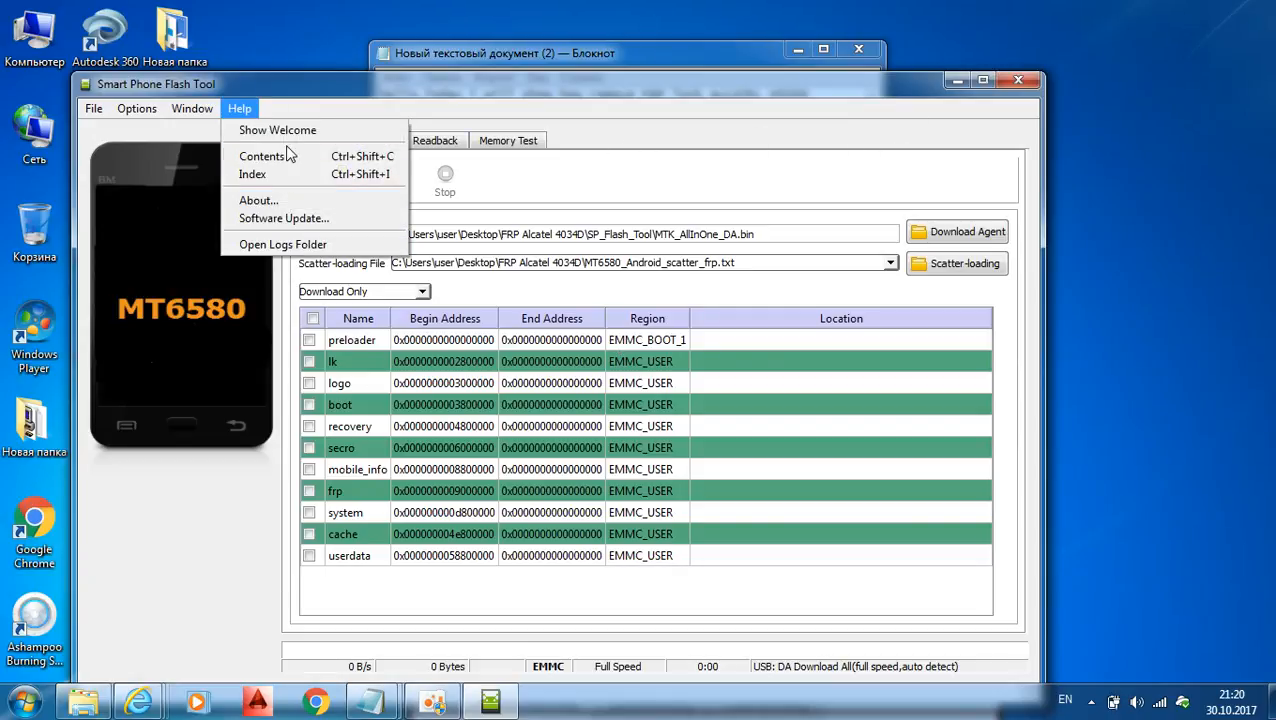
mouse_move(258, 200)
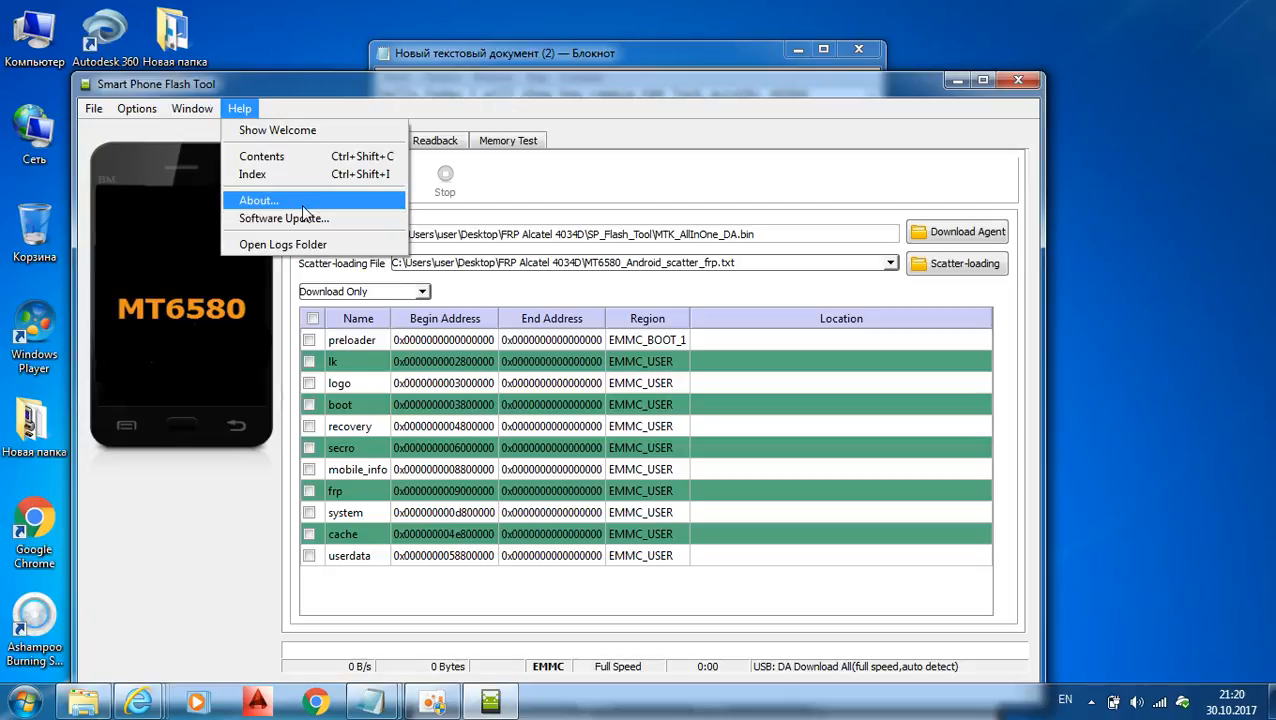
click(258, 200)
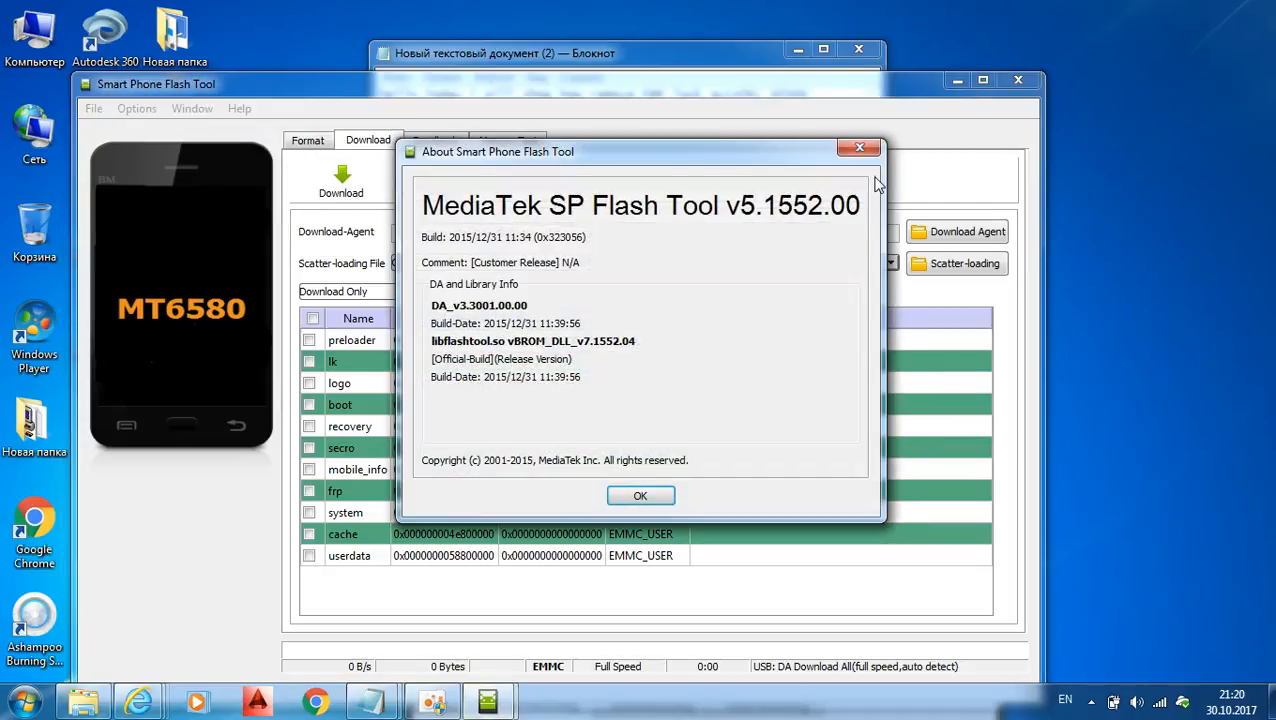
click(640, 495)
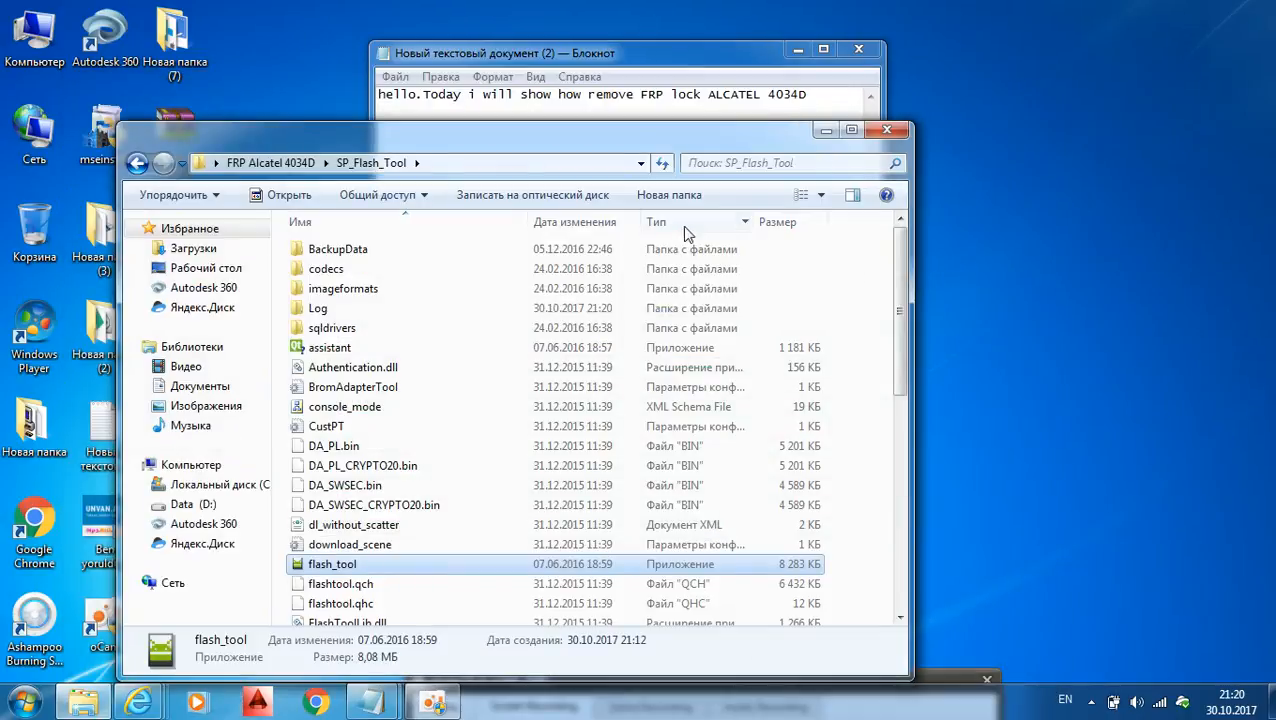
Type 'DOWNLOAD SP FLASH TOOL 5.1552' as the second line of the notes.
click(851, 130)
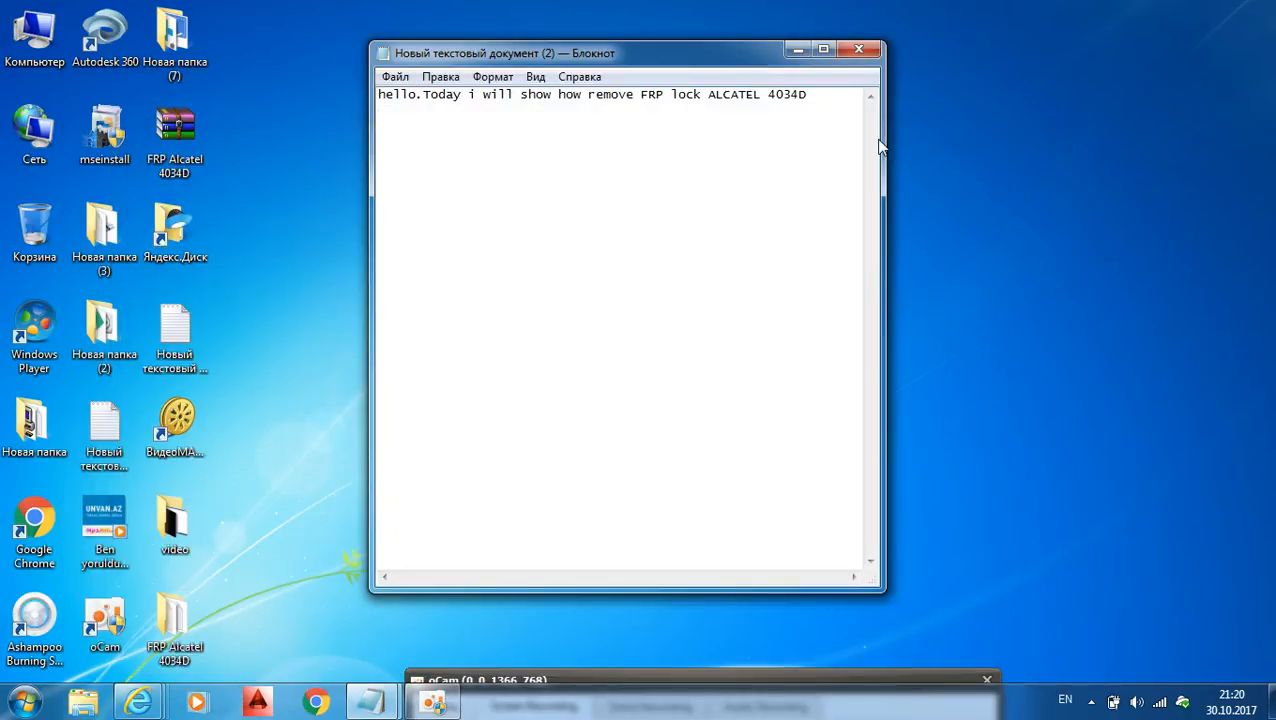
text(DO)
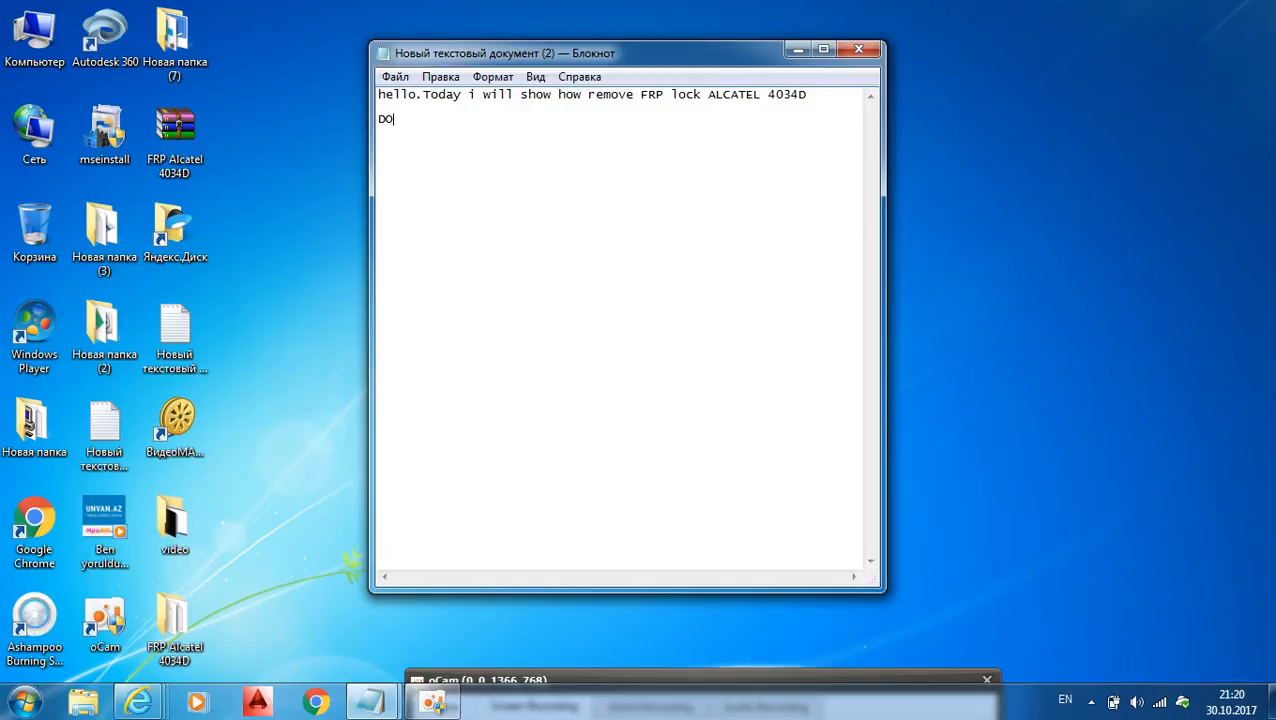
text(WNLOAD)
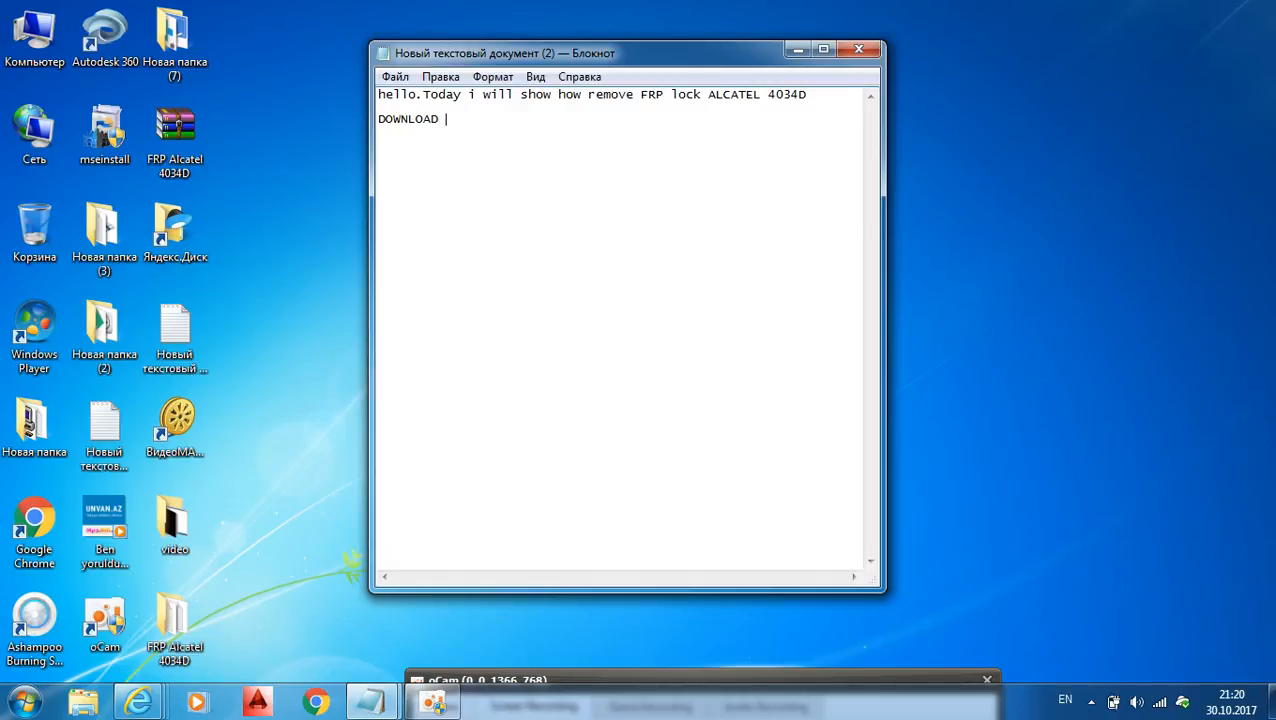
text(SP)
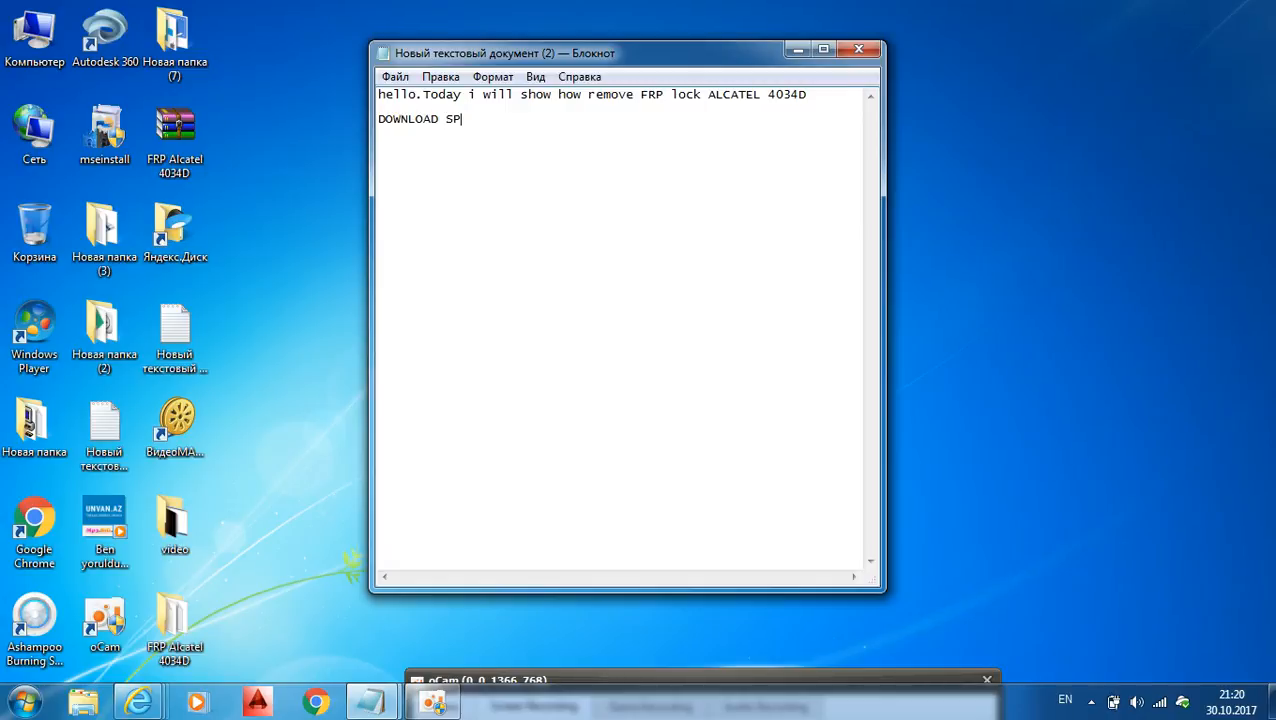
text(FLASH)
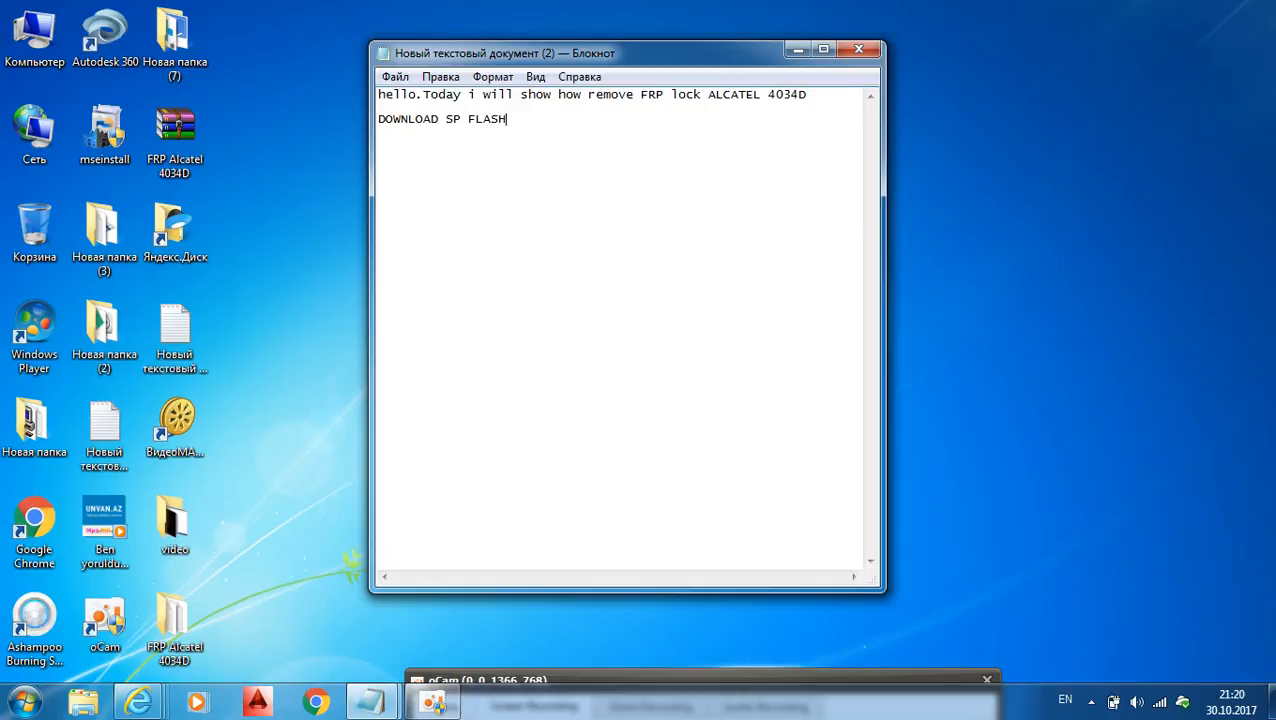
text(TOOL)
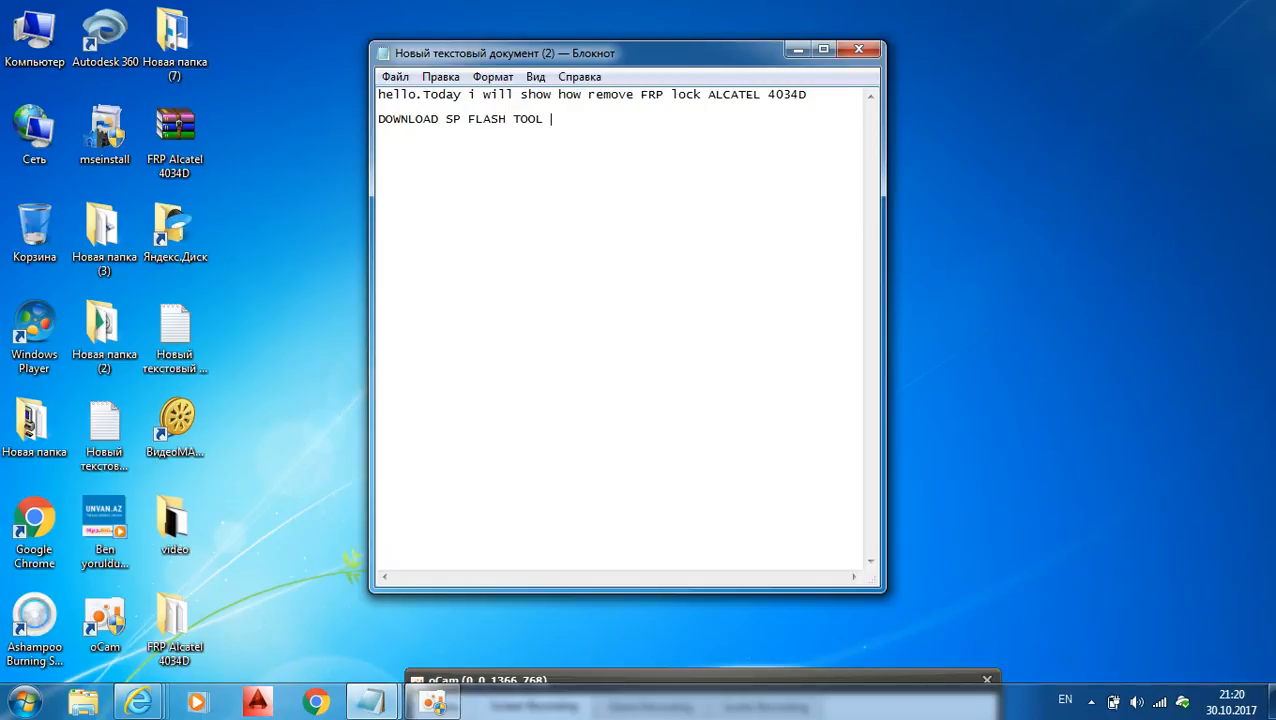
text(5.15)
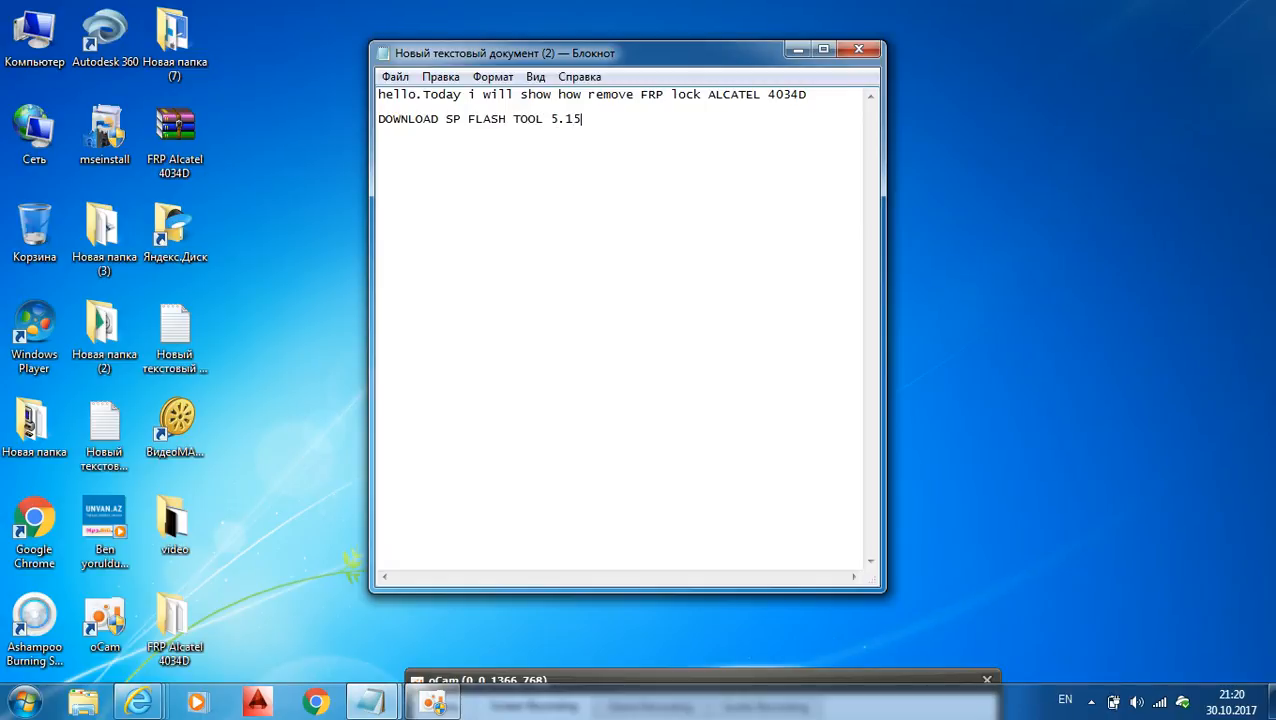
text(52)
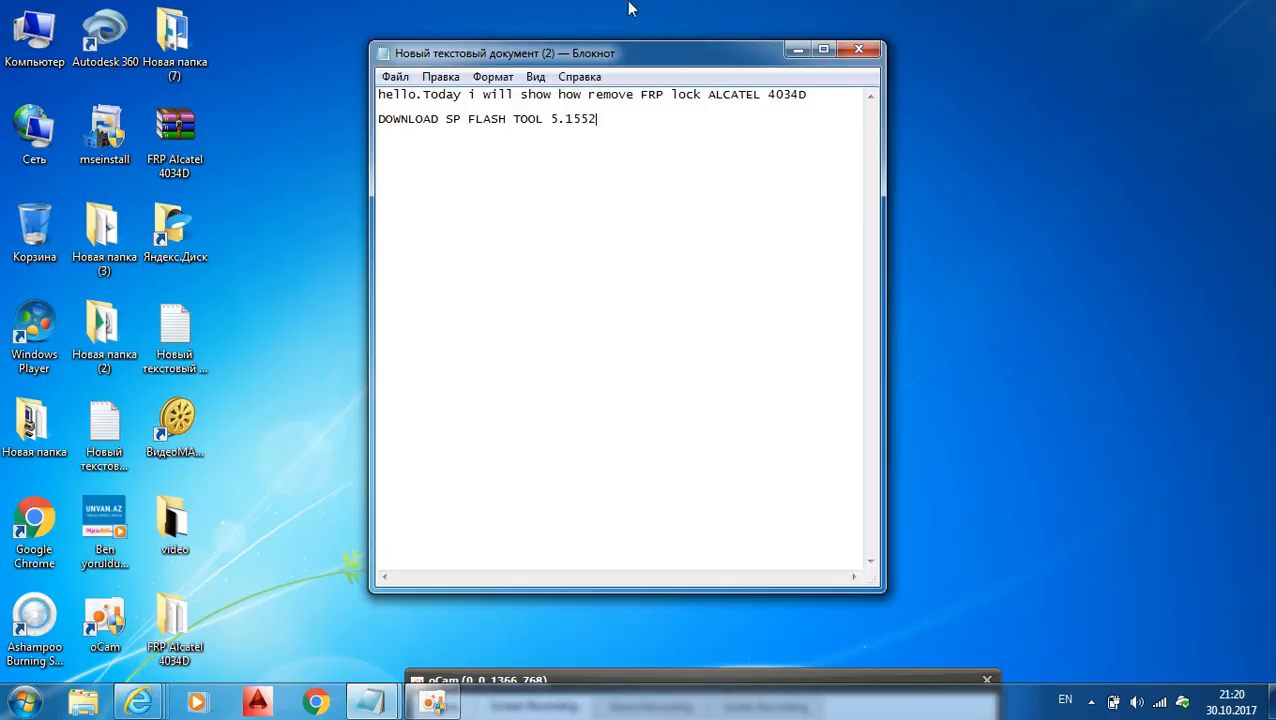
click(174, 620)
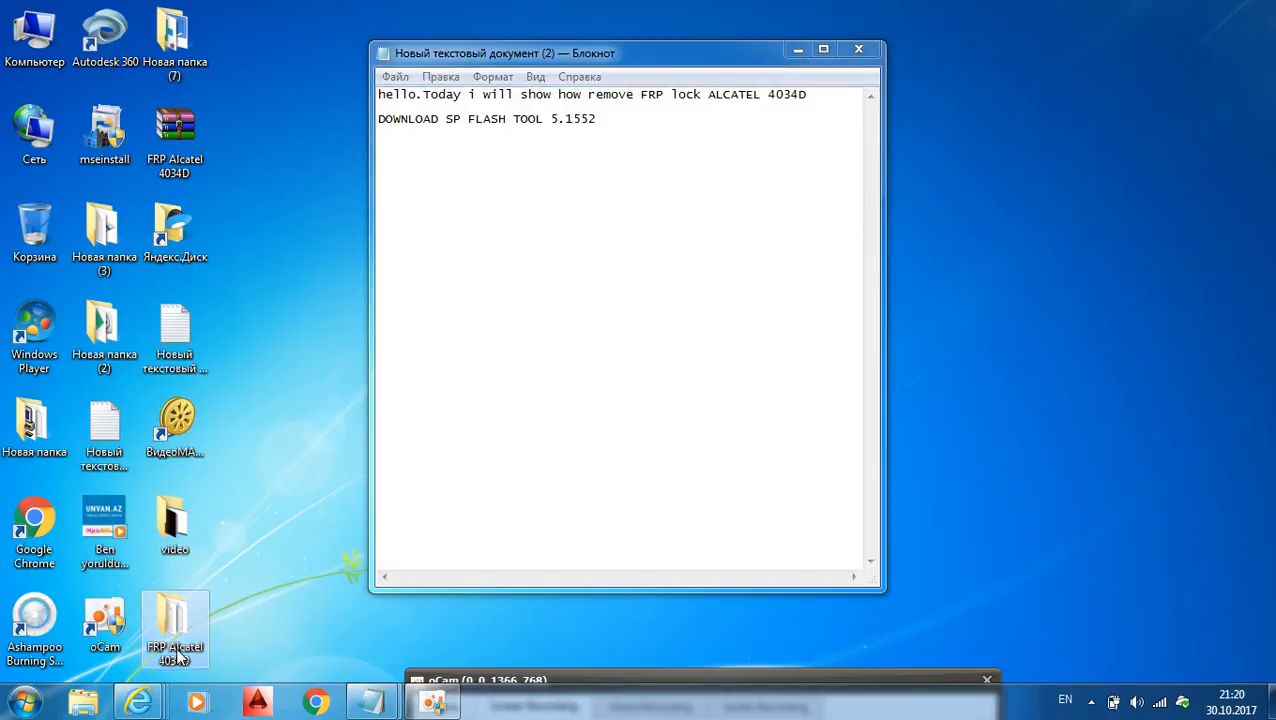
Launch flash_tool and confirm version v5.1552.00 in the About information.
double_click(174, 623)
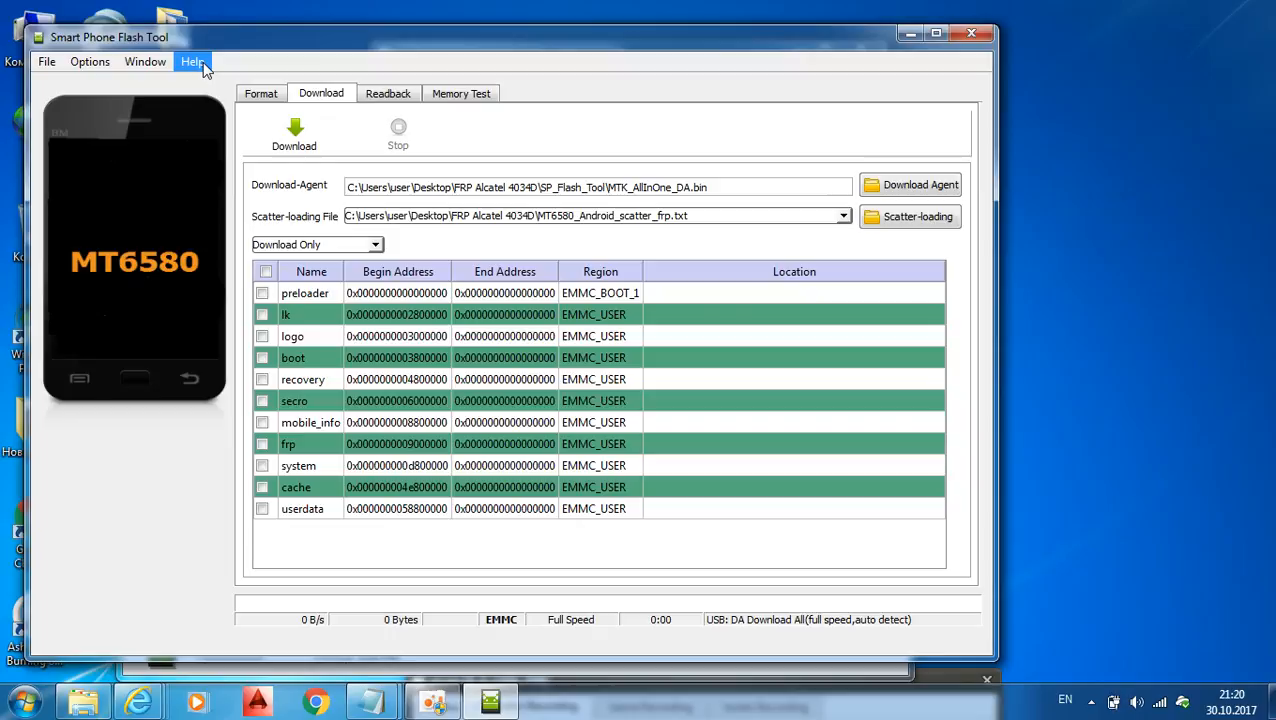
click(192, 61)
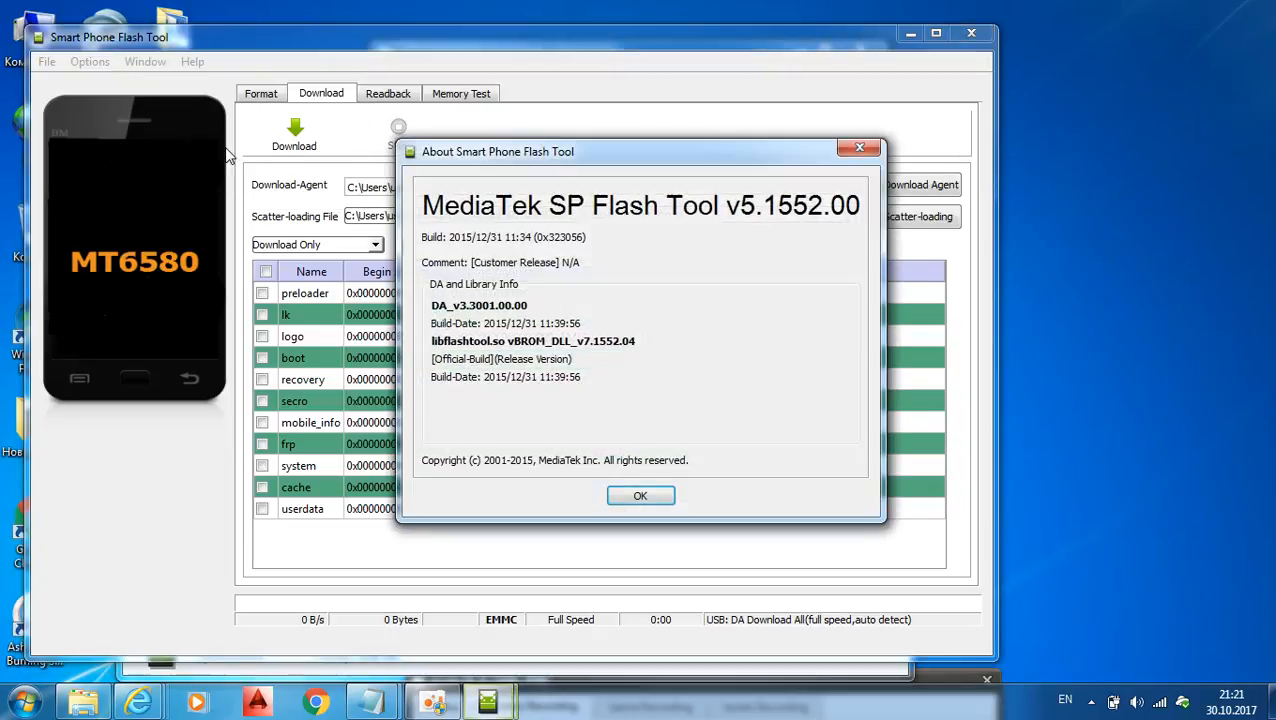
mouse_move(815, 270)
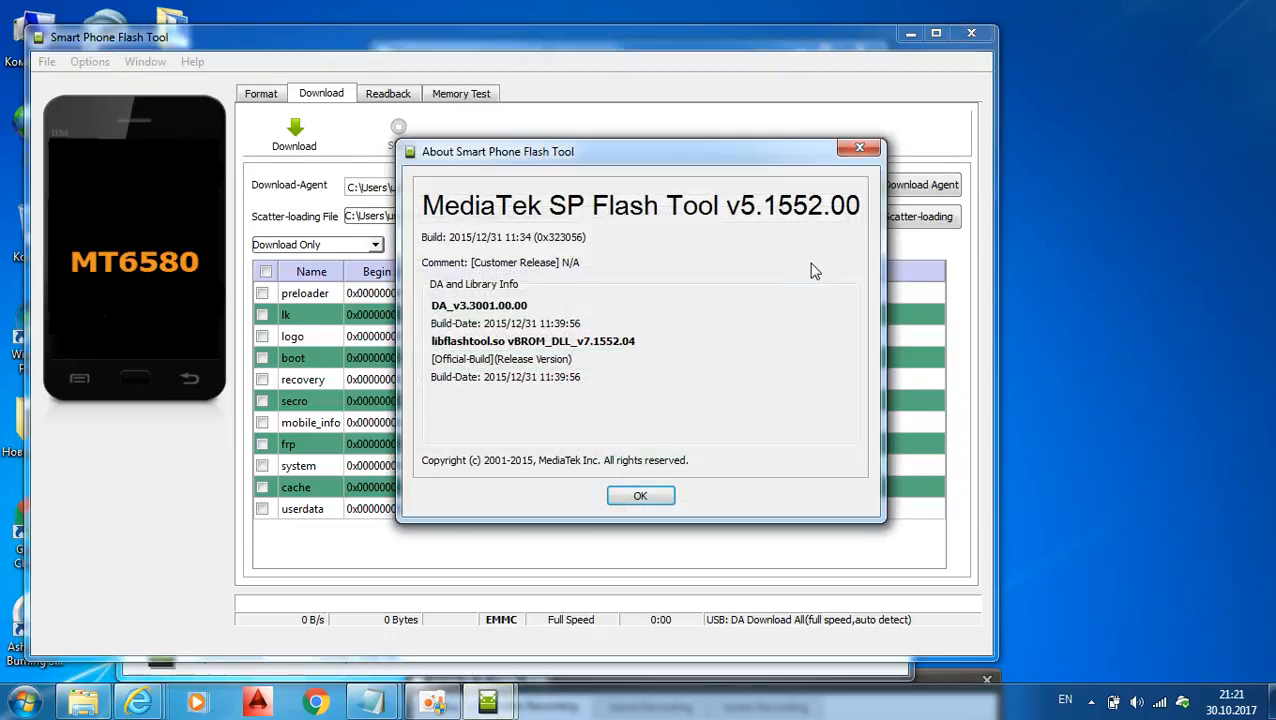
click(640, 495)
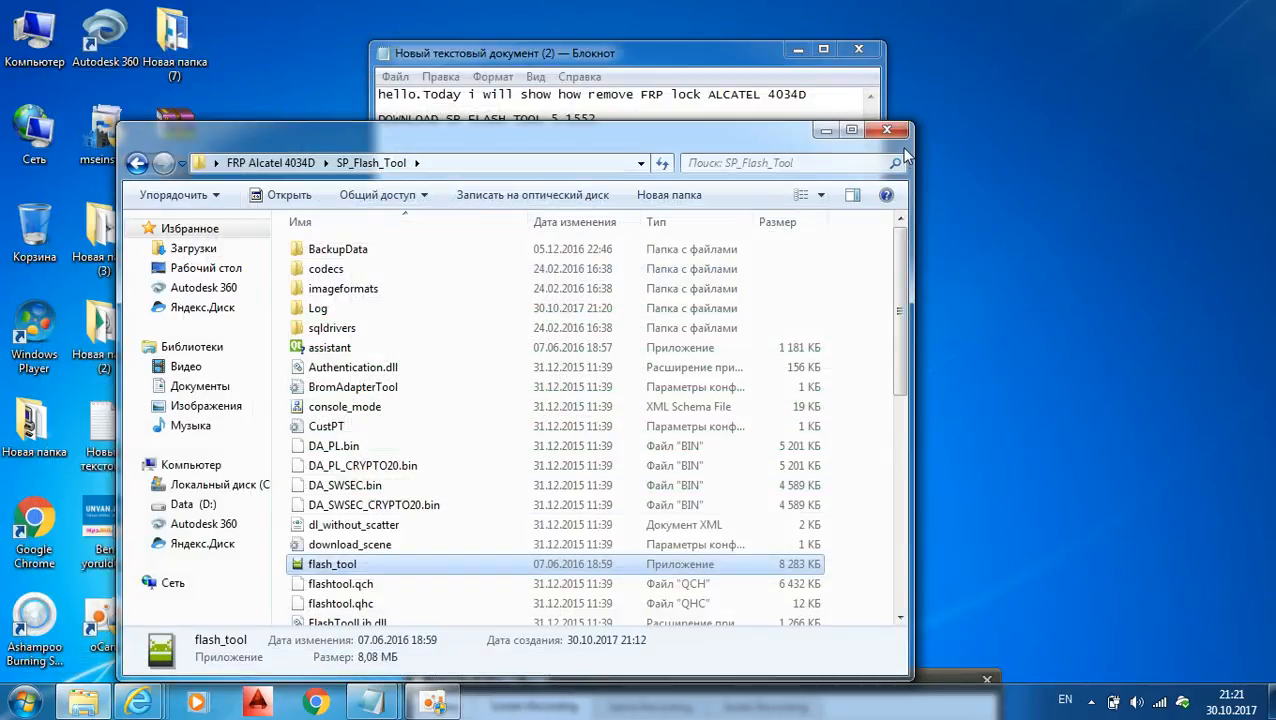
Extend the version to 5.1552.00 and add the line 'AND MTK DRIVER AUTO INSTALLER'.
click(886, 130)
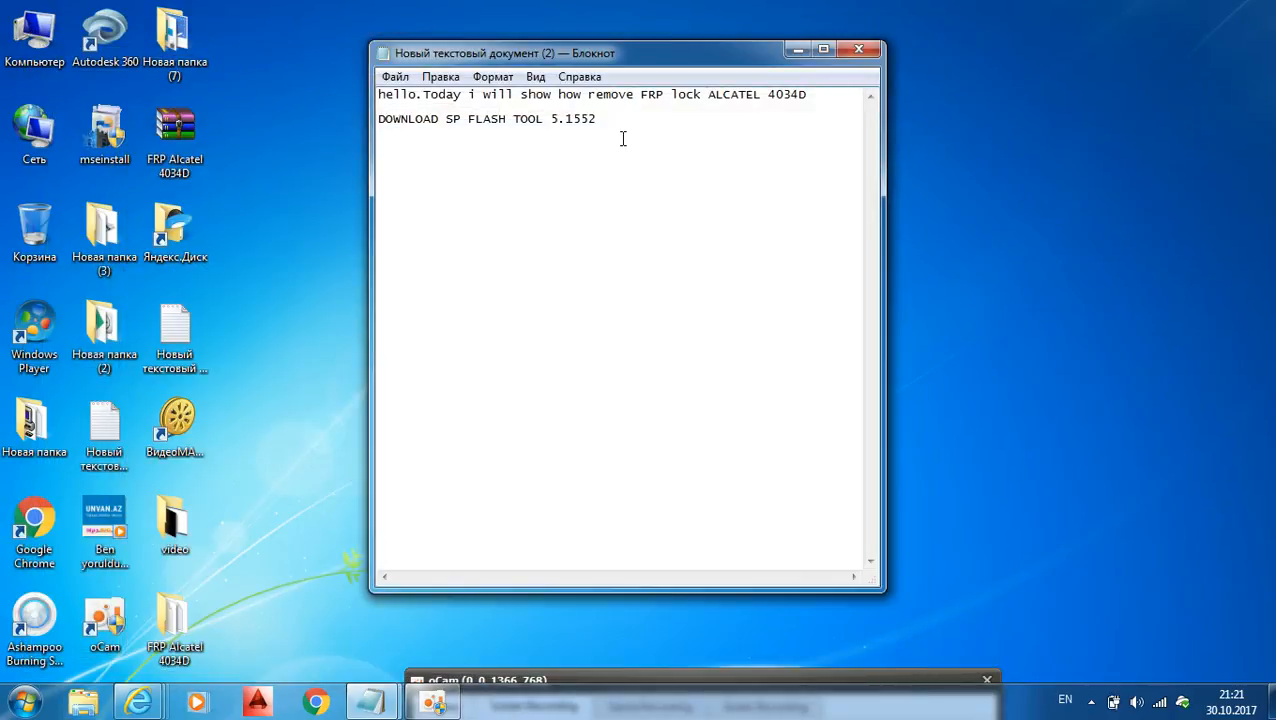
text(.00)
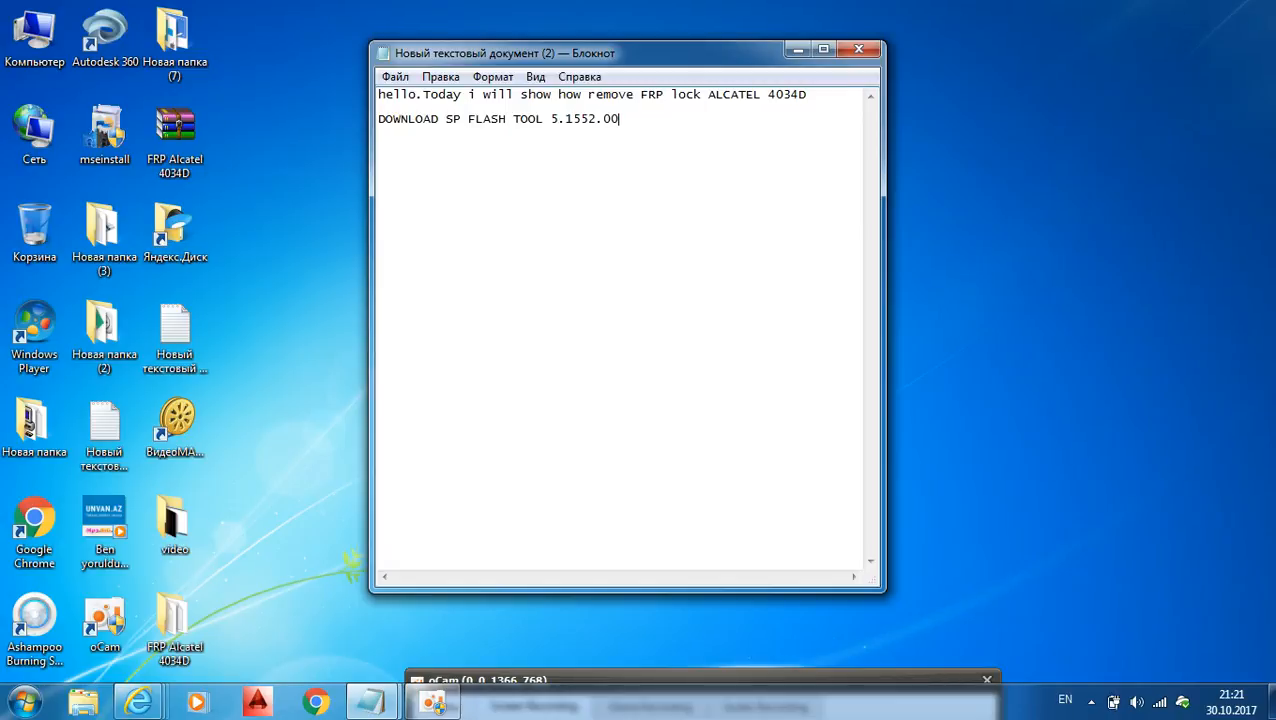
key(enter)
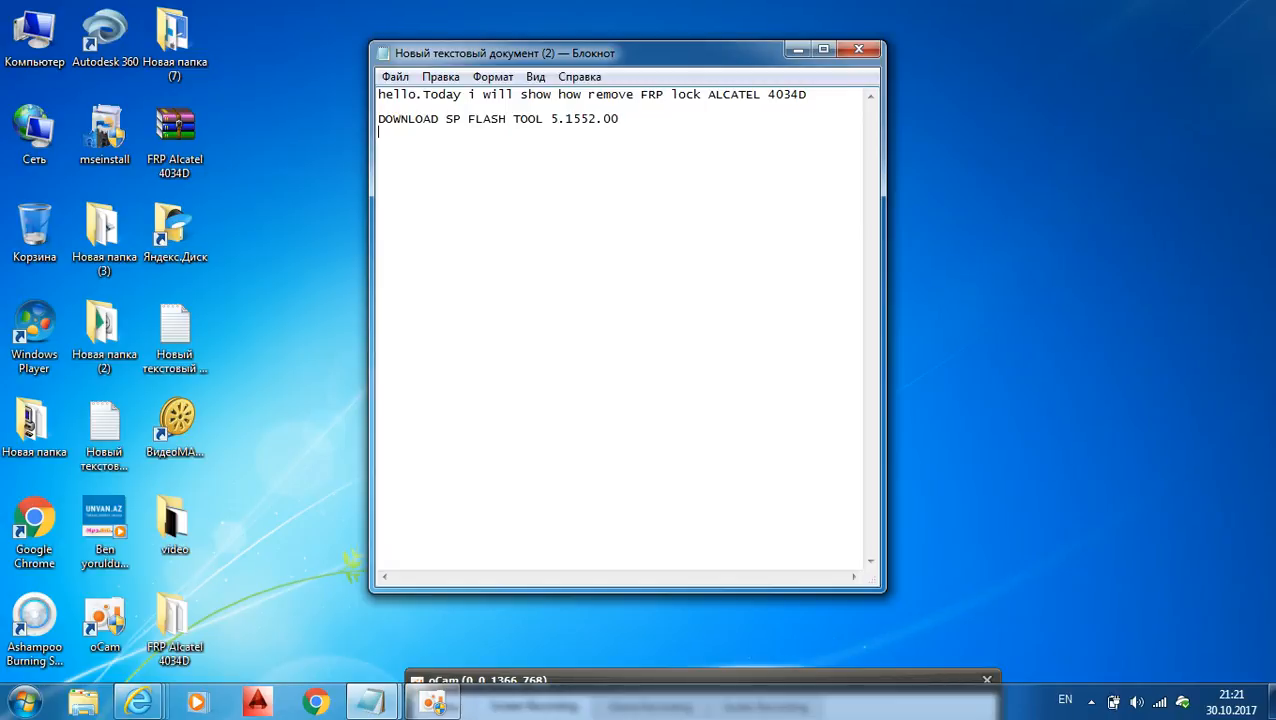
text(A)
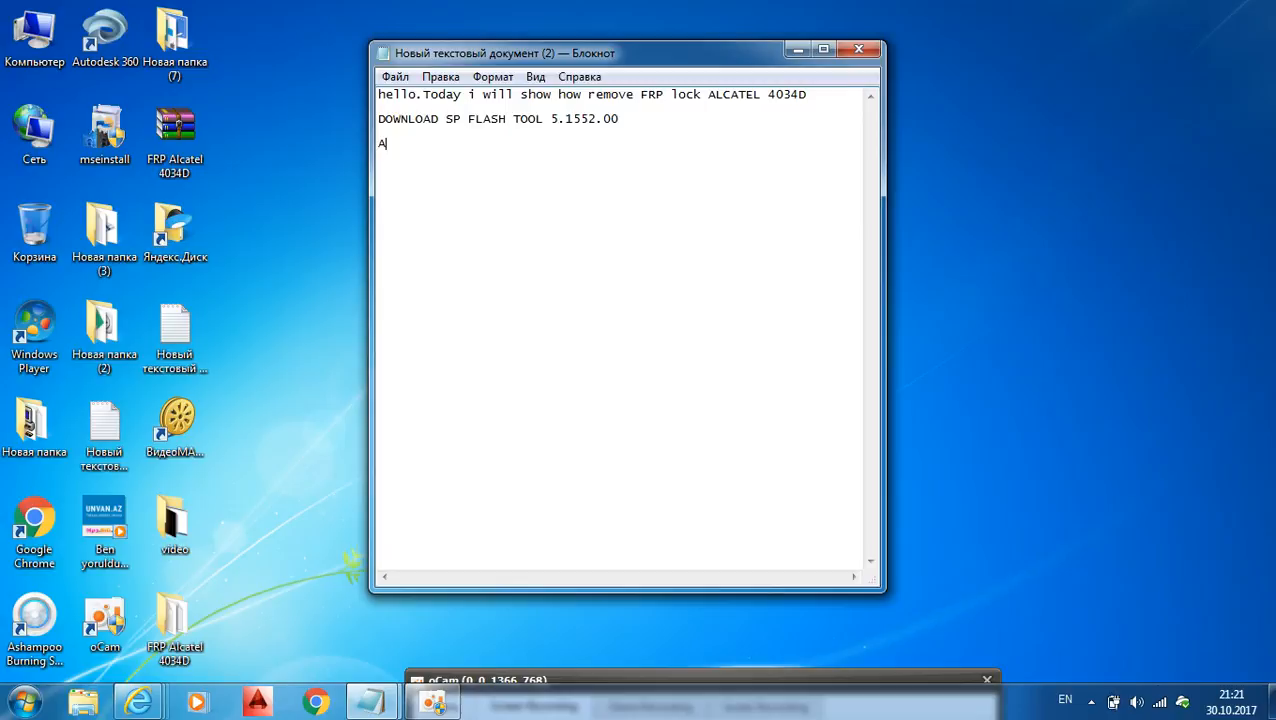
text(ND M)
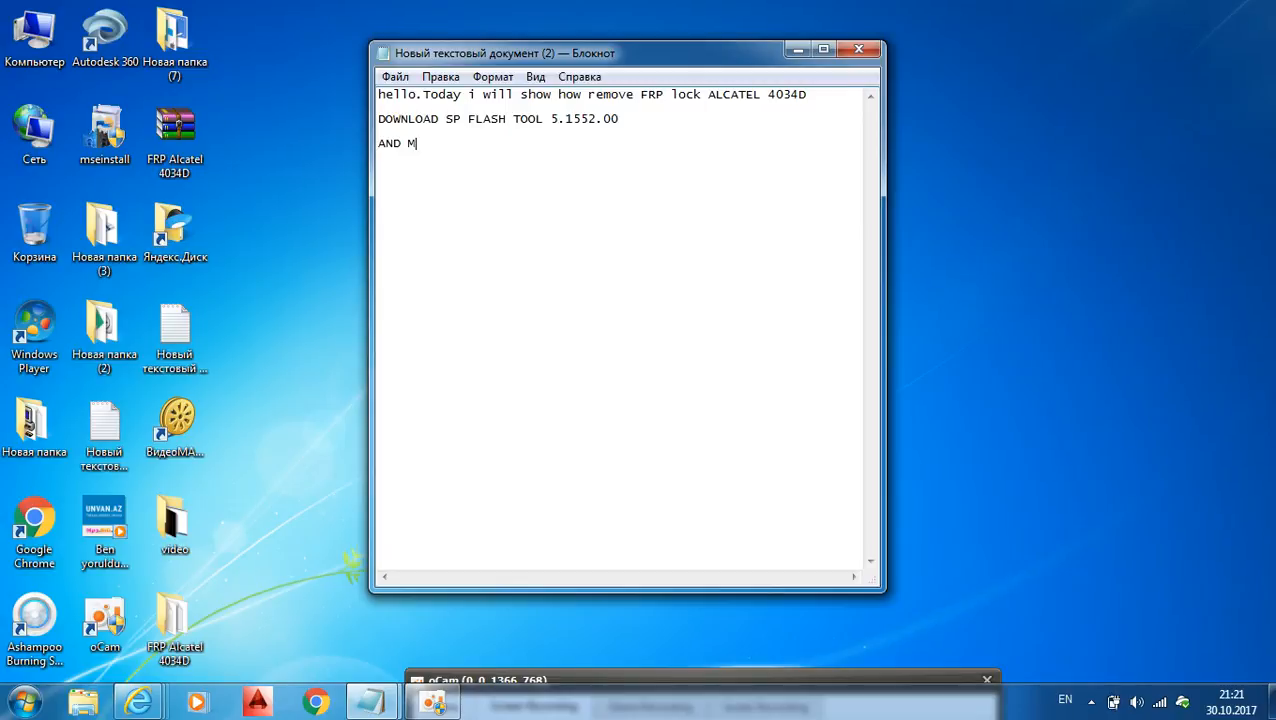
text(TK)
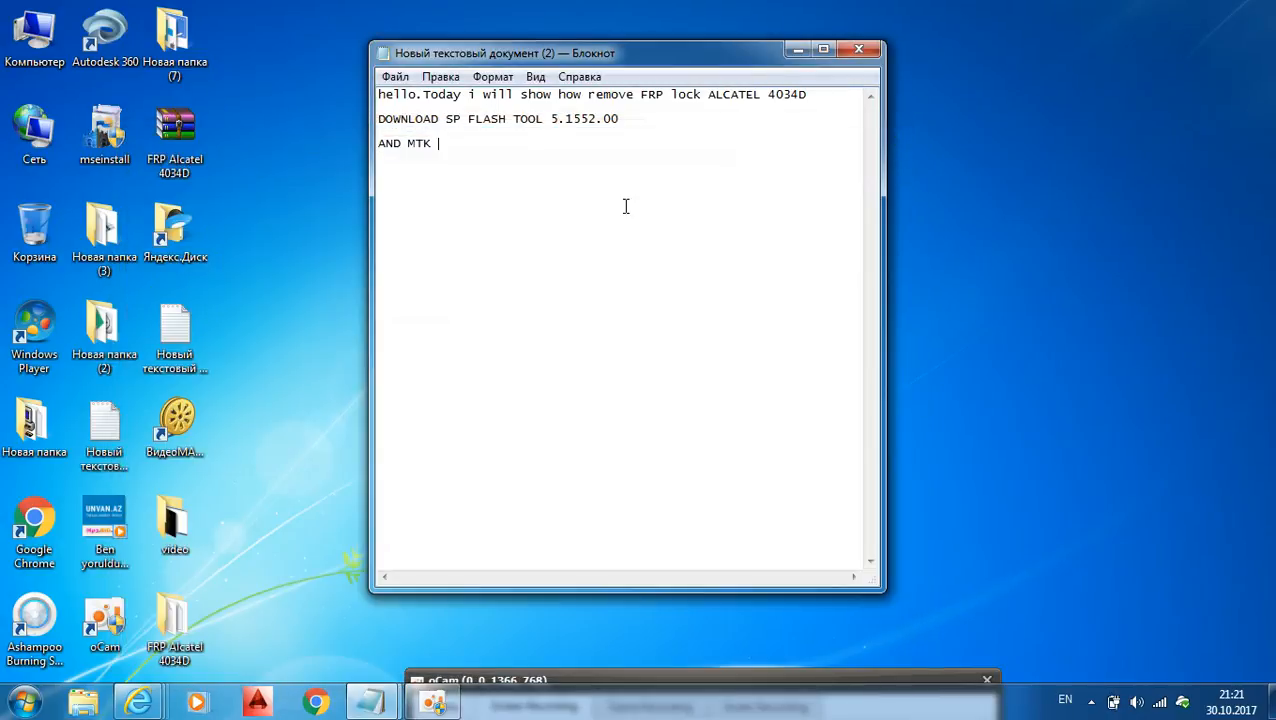
text(DRIVER)
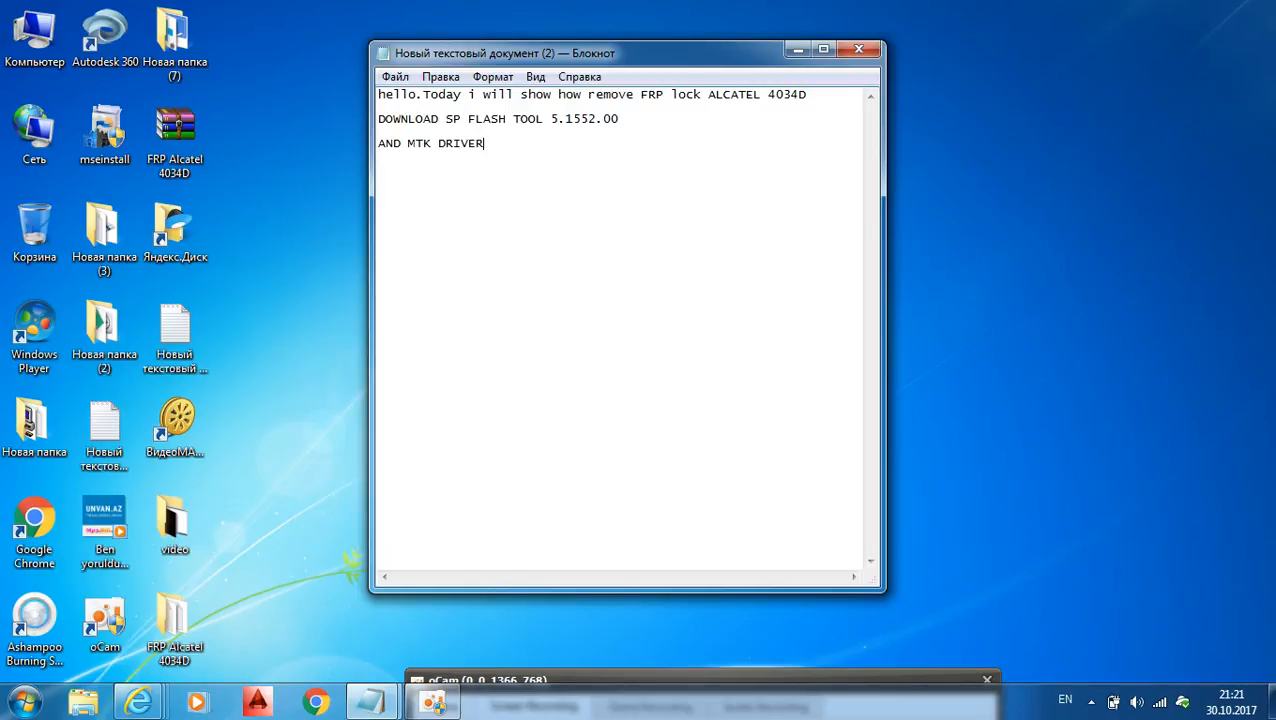
text(AUTO IN)
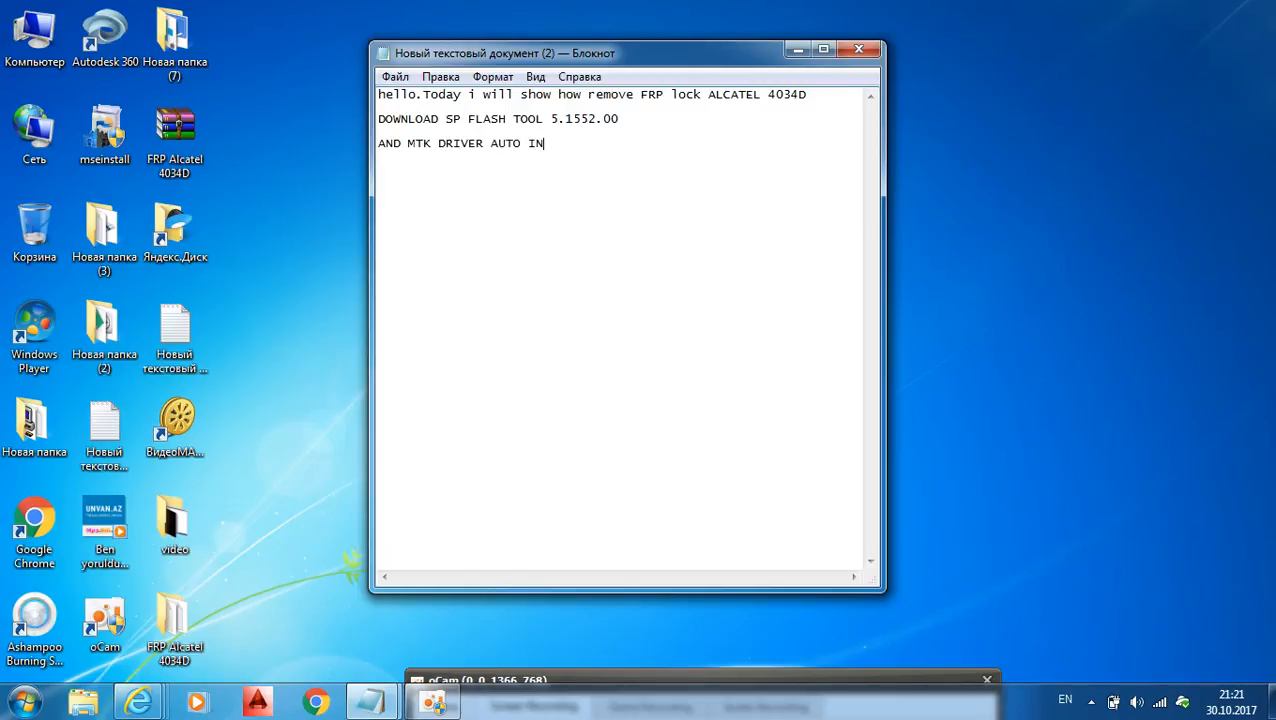
text(STALLER)
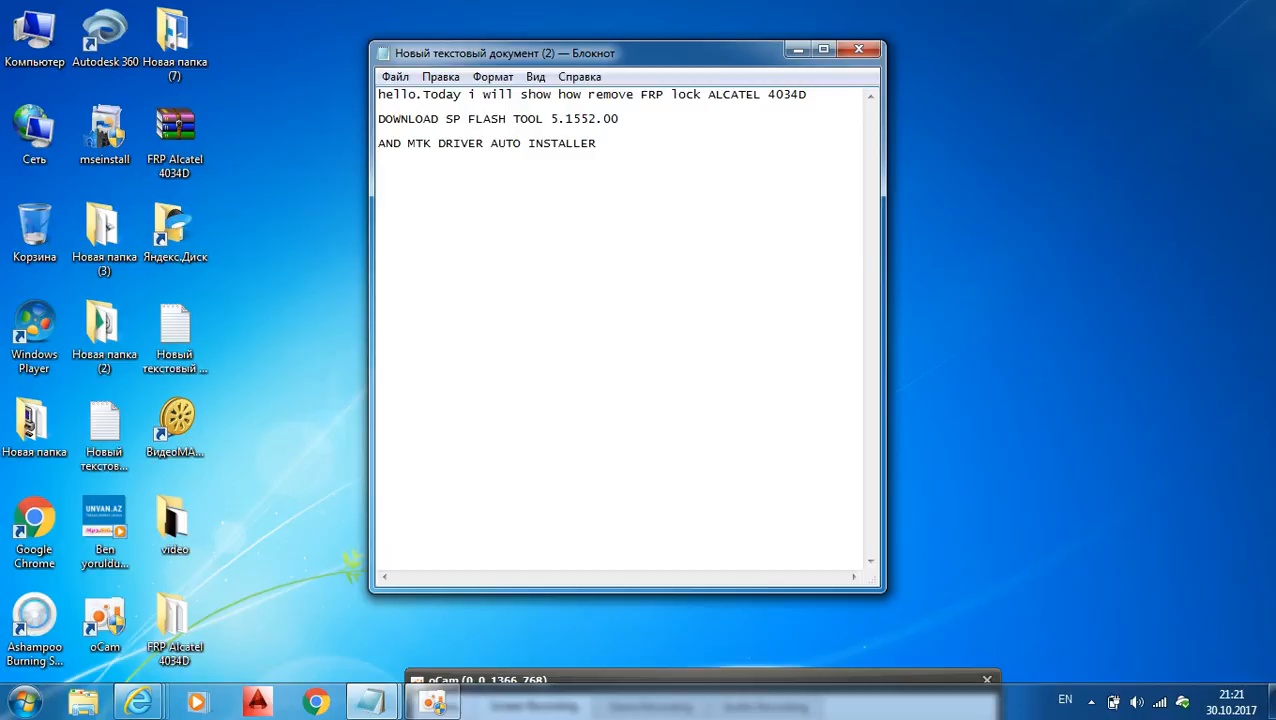
End the driver line with a period and type 'OPEN THE SP FLASH TOOL'.
click(596, 143)
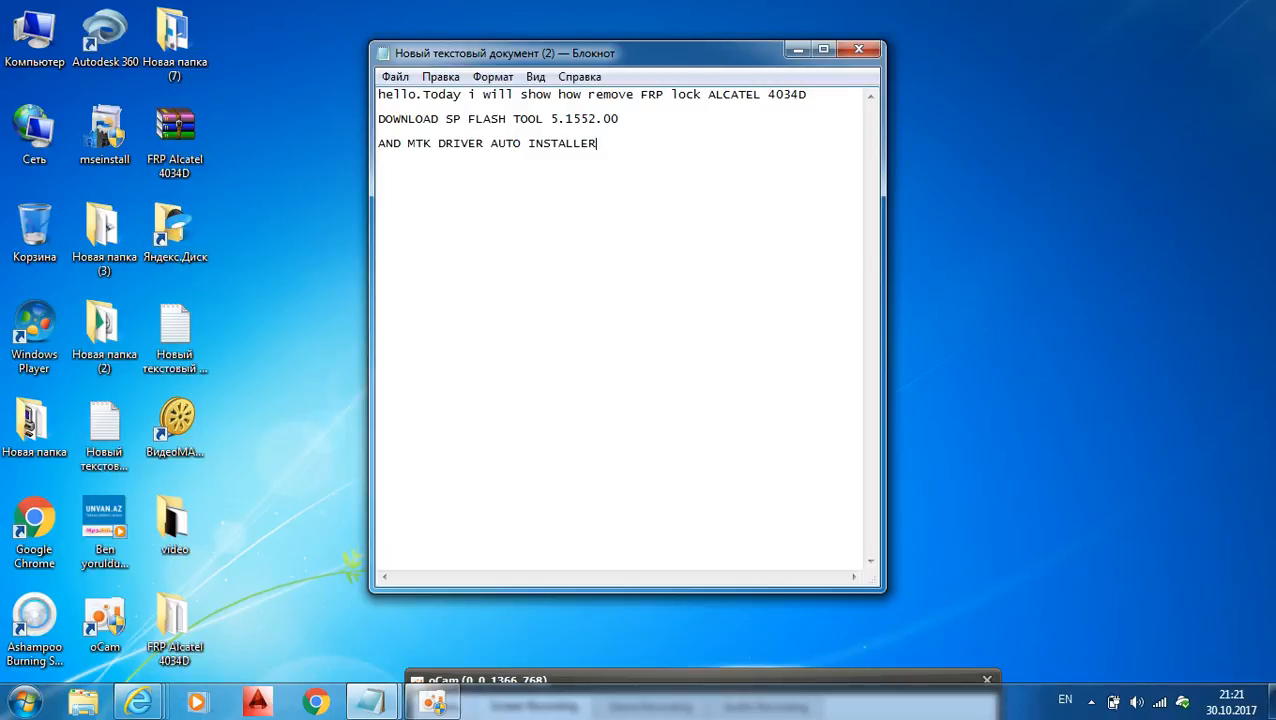
text(.)
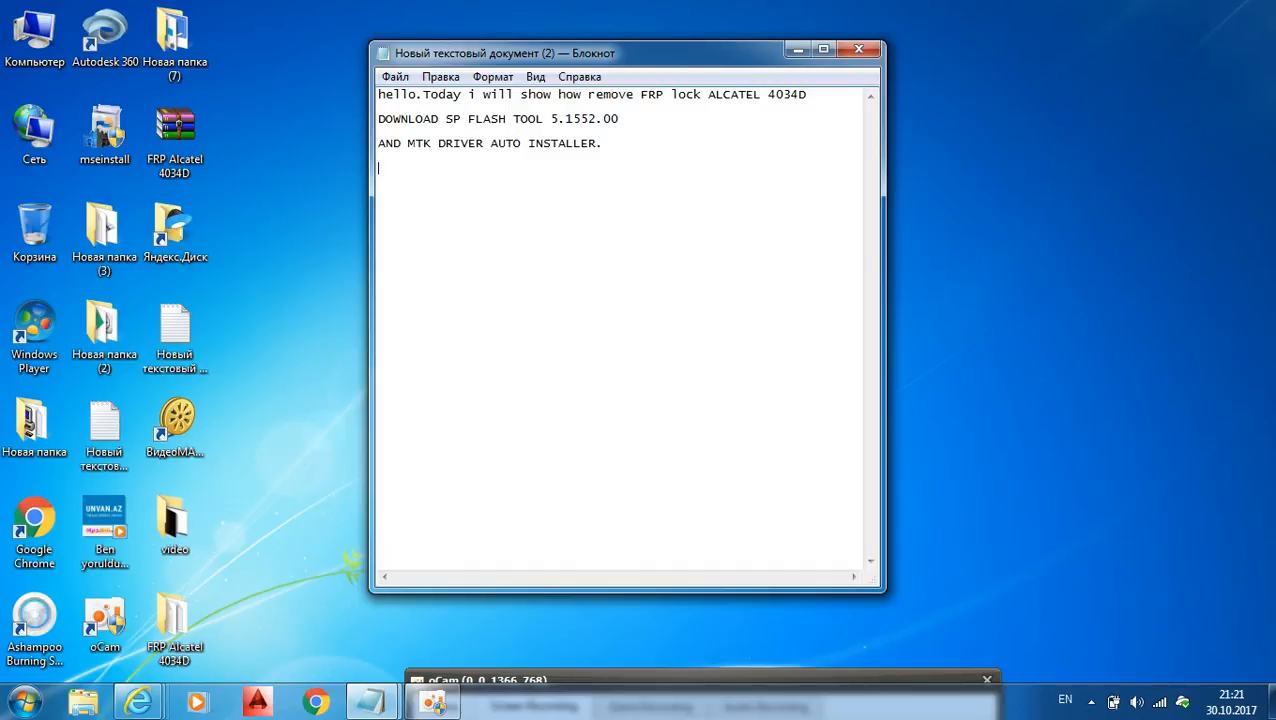
text(OPEN T)
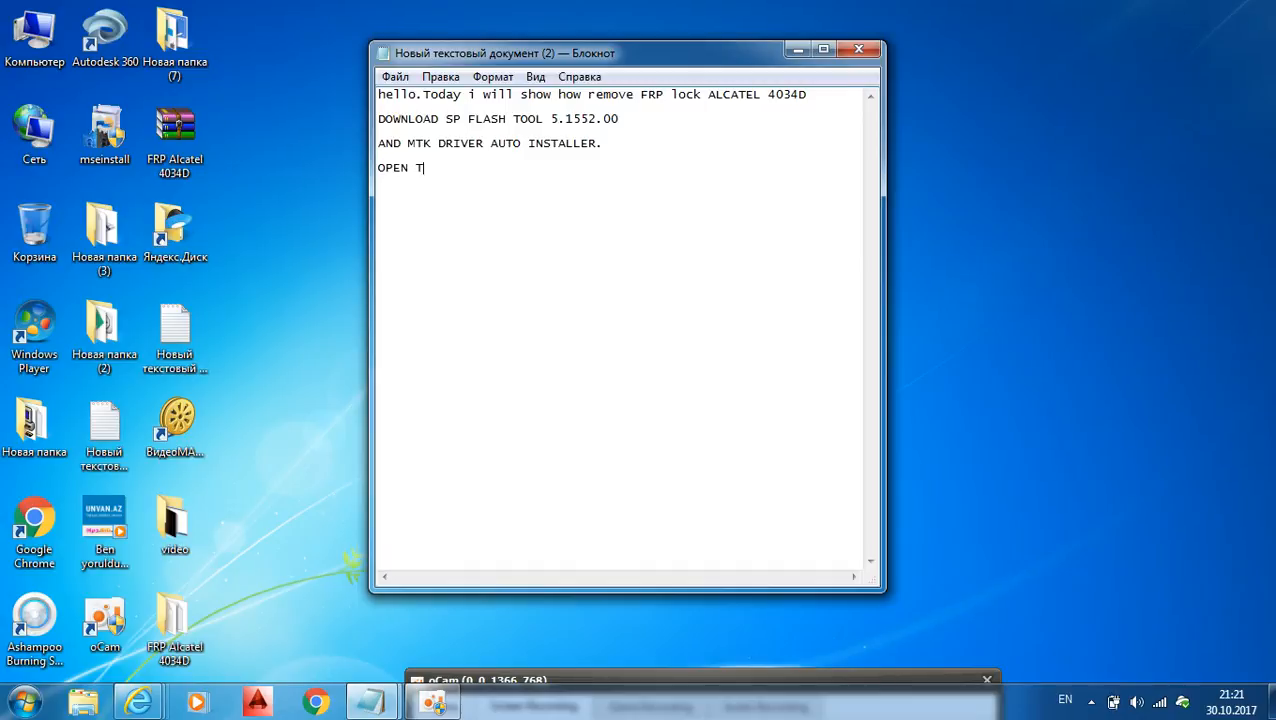
text(HE SP F)
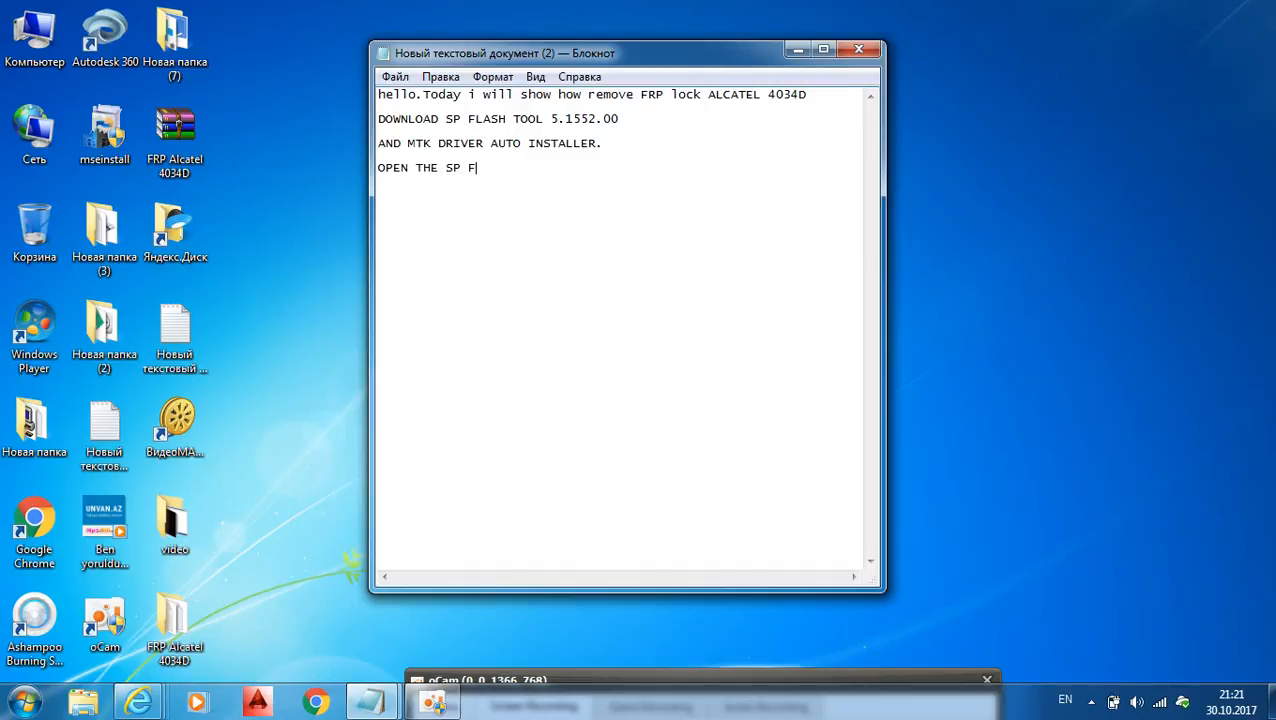
text(LASH TOOL)
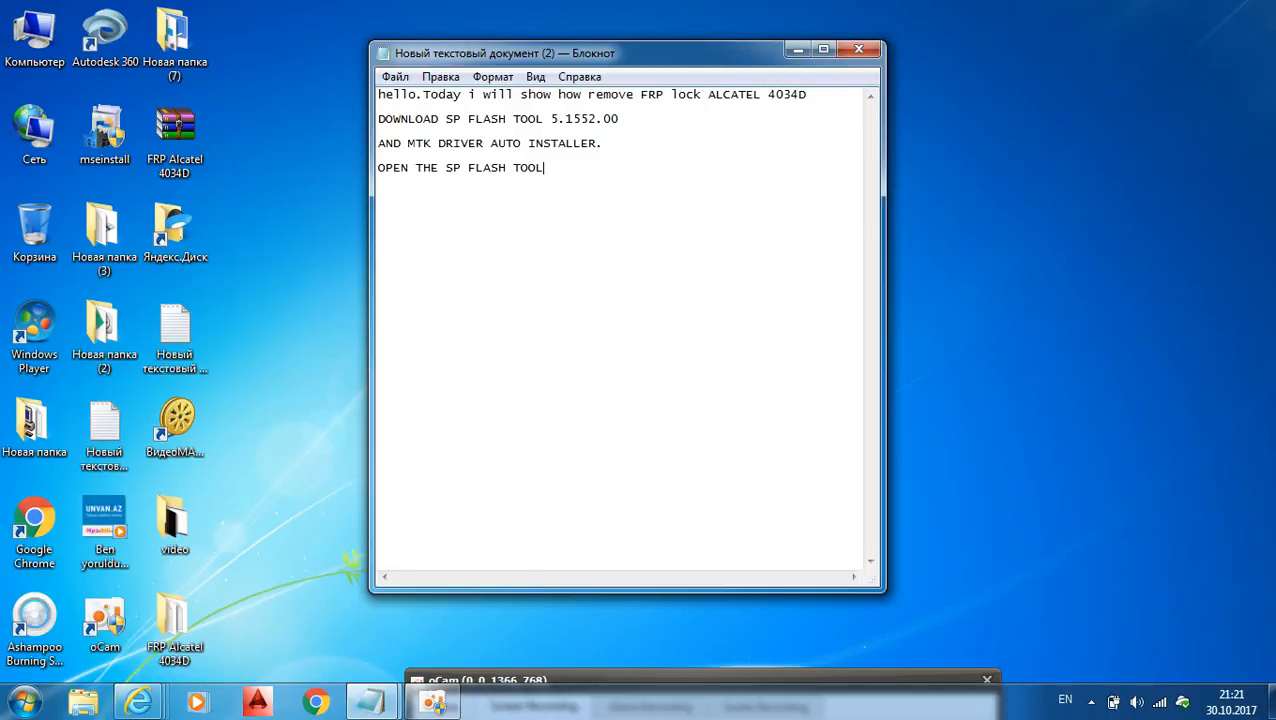
click(175, 620)
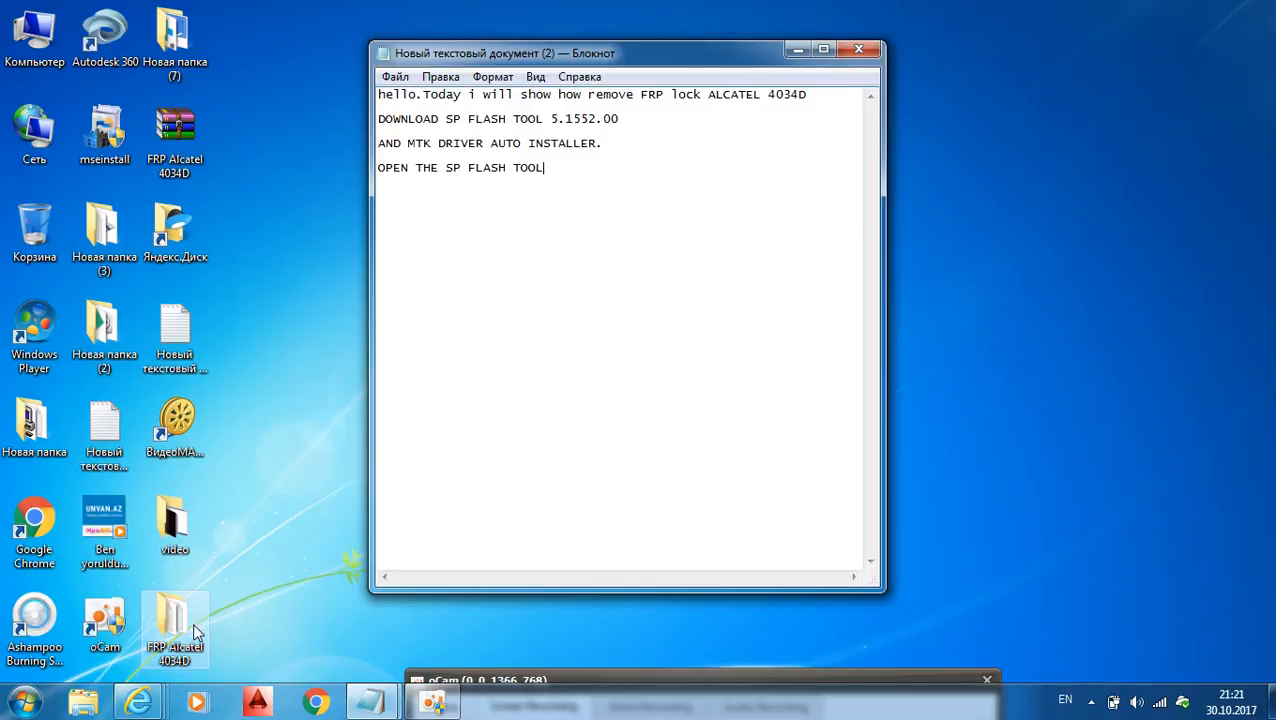
Launch flash_tool.exe from FRP Alcatel 4034D > SP_Flash_Tool.
double_click(175, 625)
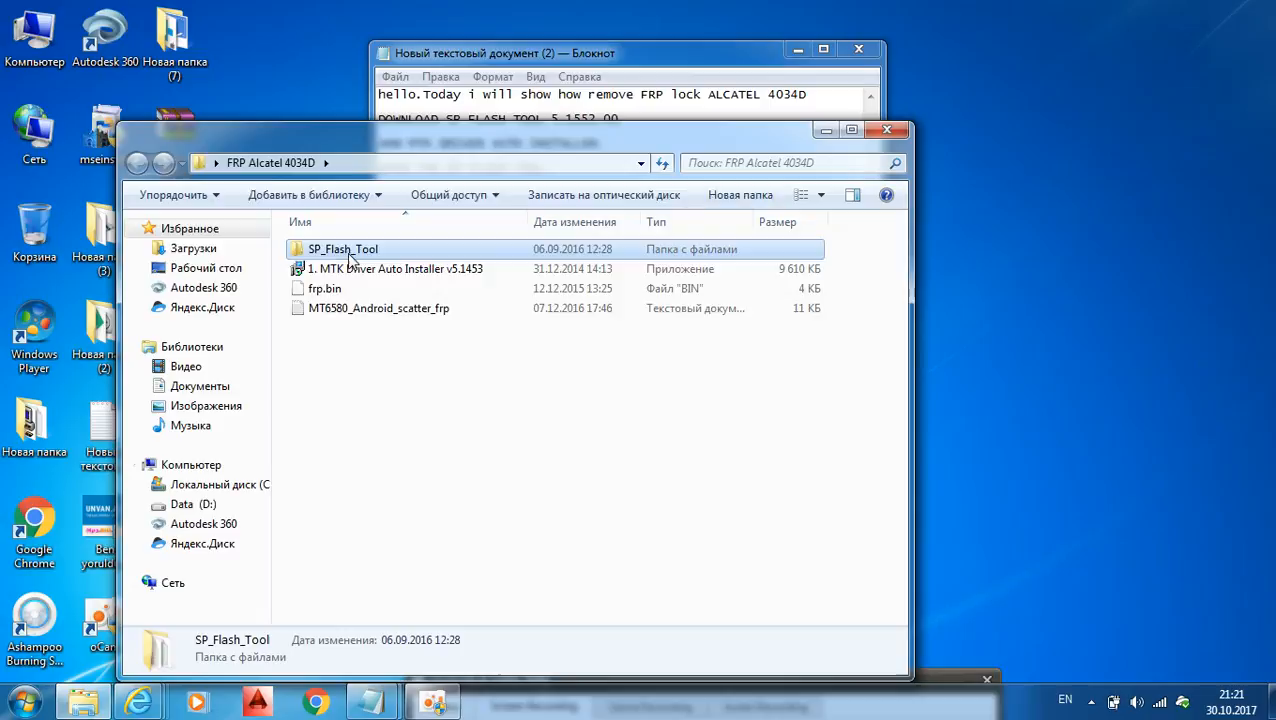
double_click(343, 249)
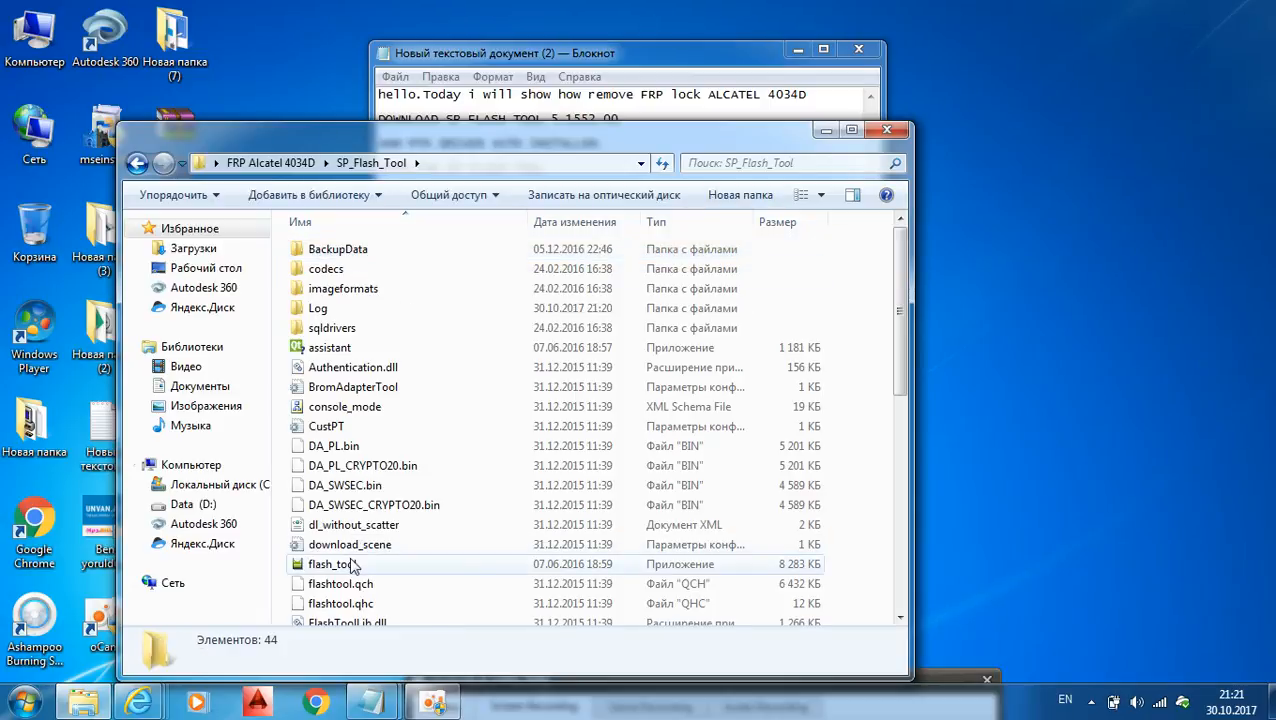
double_click(330, 564)
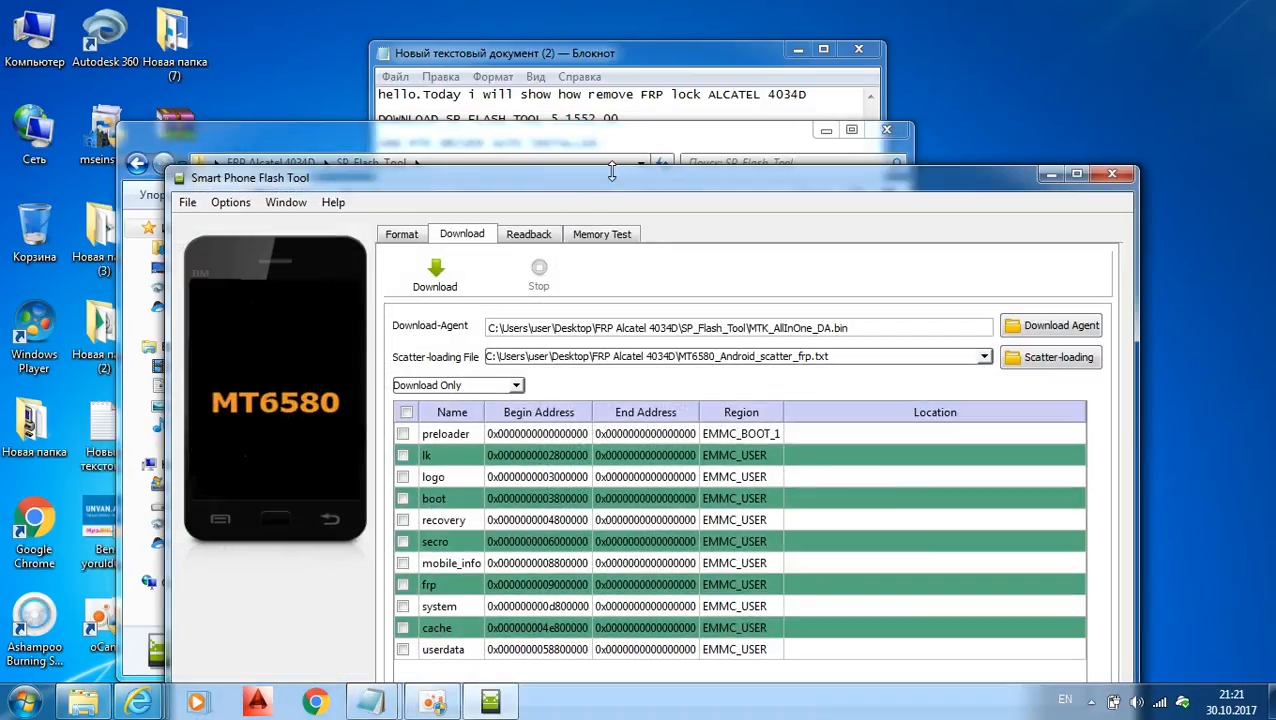
mouse_move(597, 190)
text(OPEN THE SP FLASH TOOL)
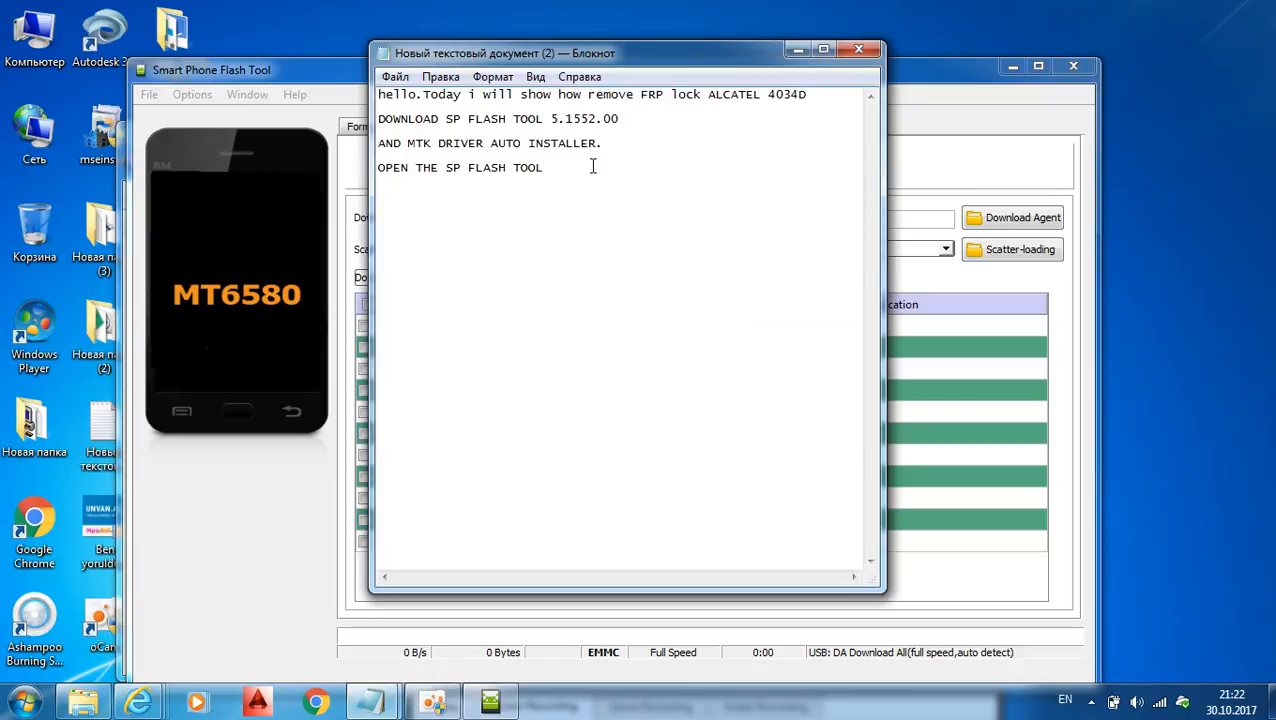
Type the note line 'PUSH DOWNLOAD AGENT AS I'.
text(P)
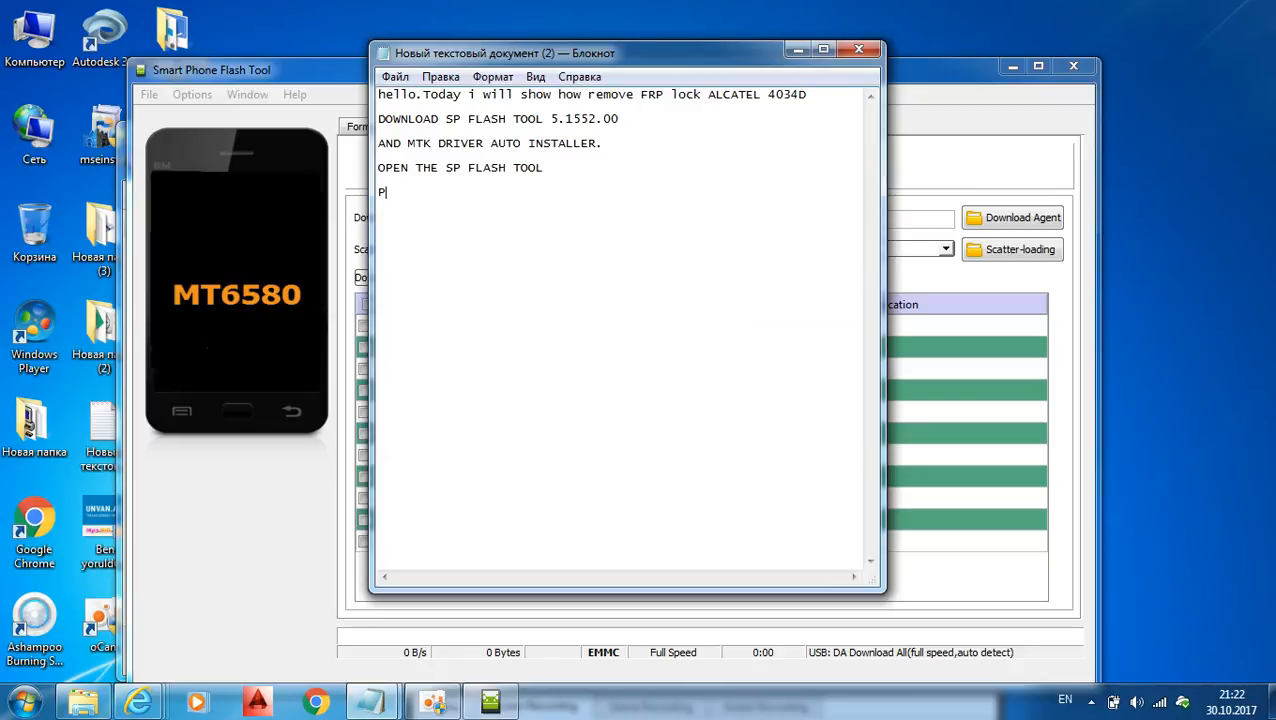
text(USH)
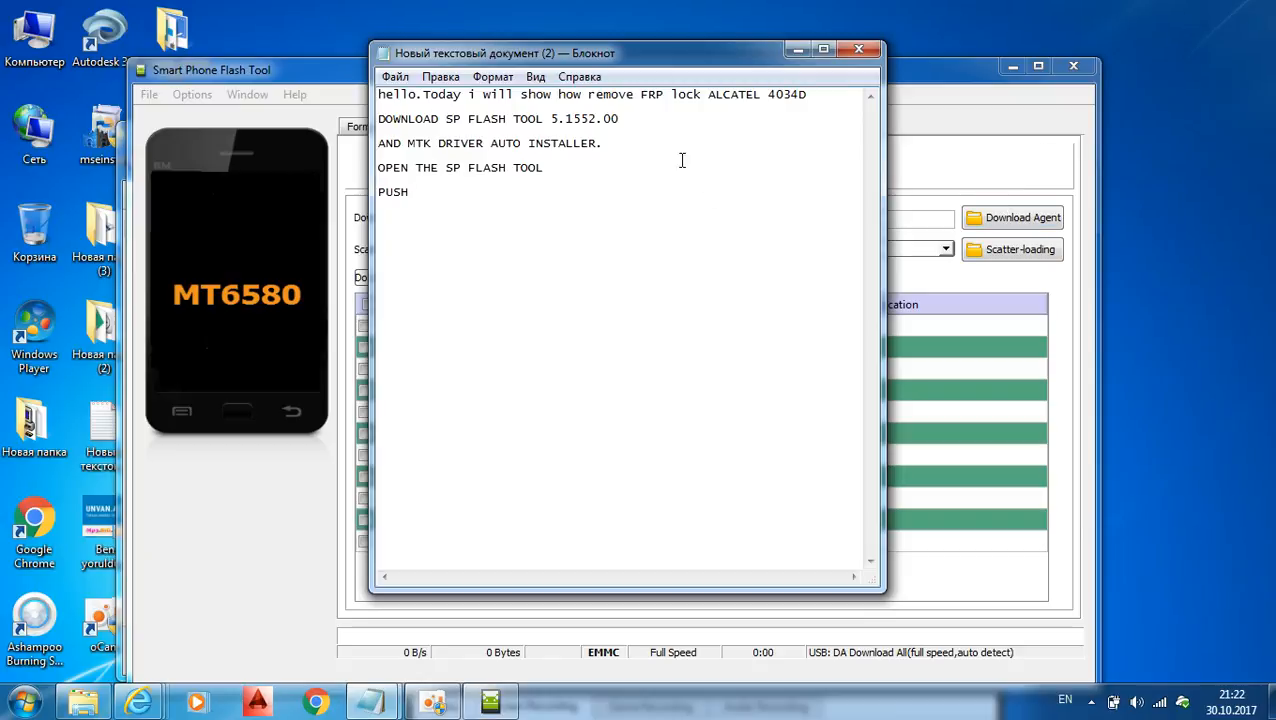
text(DOW)
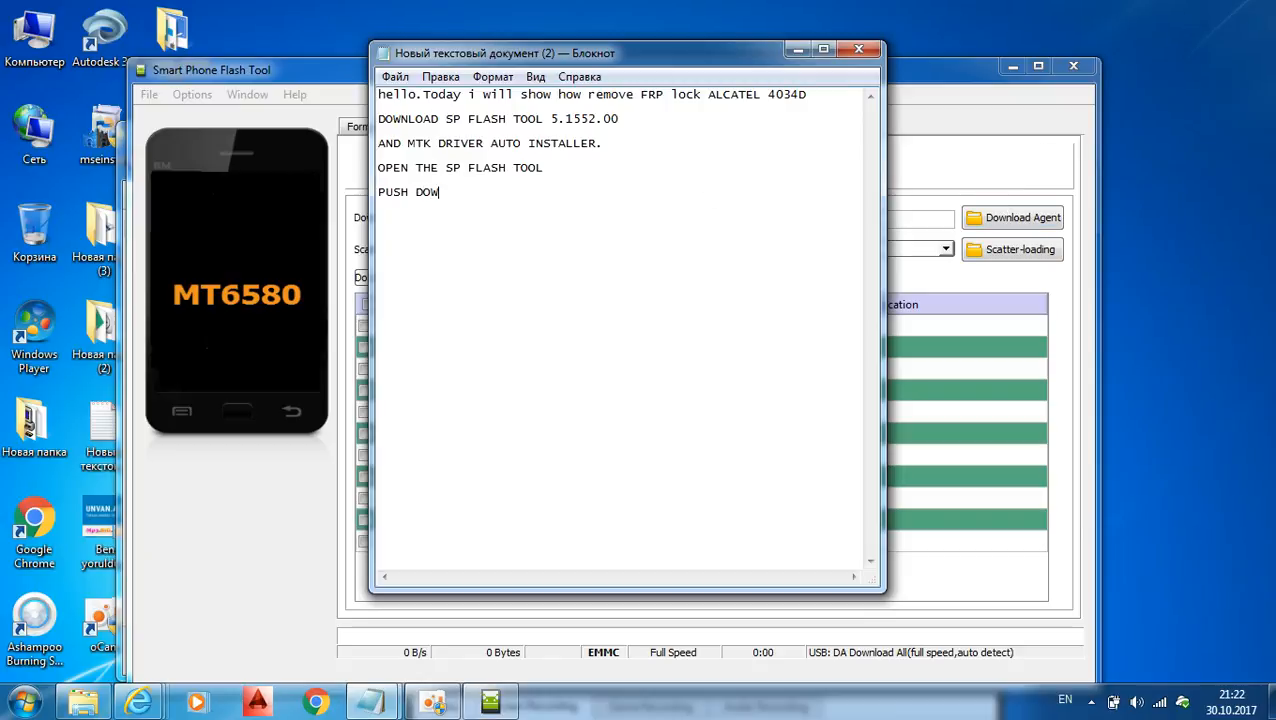
text(NLOA)
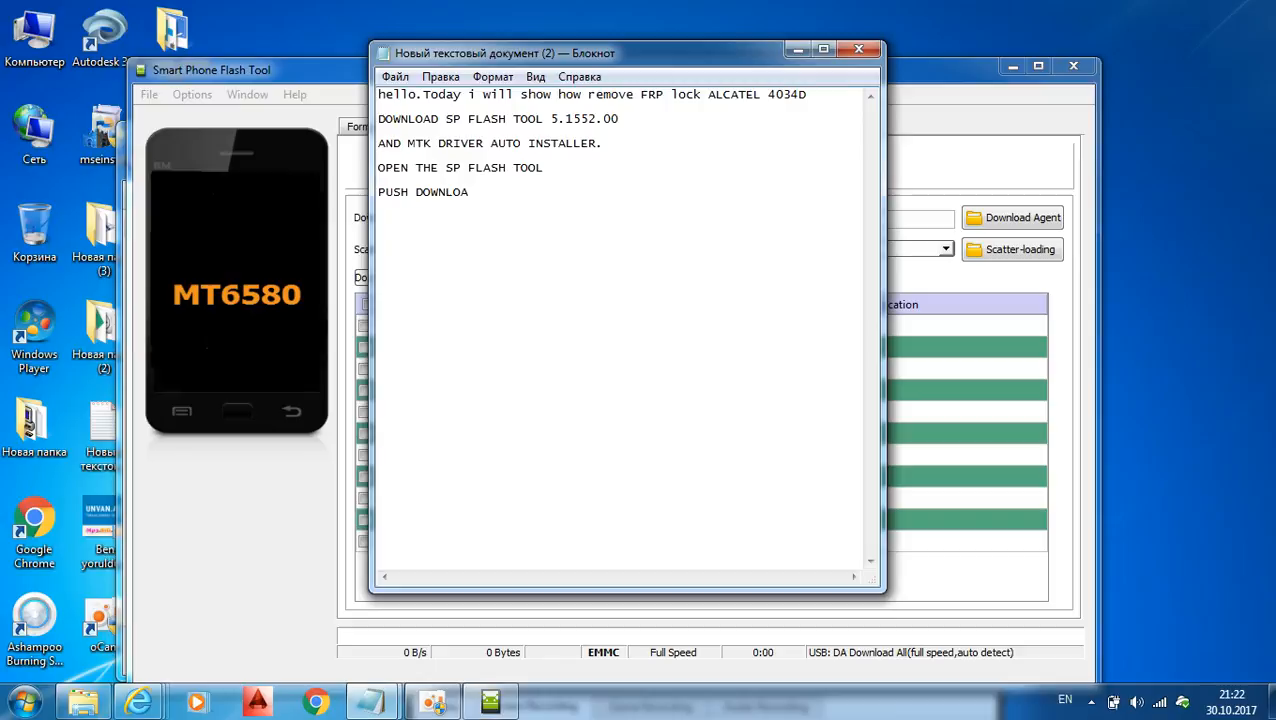
text(D)
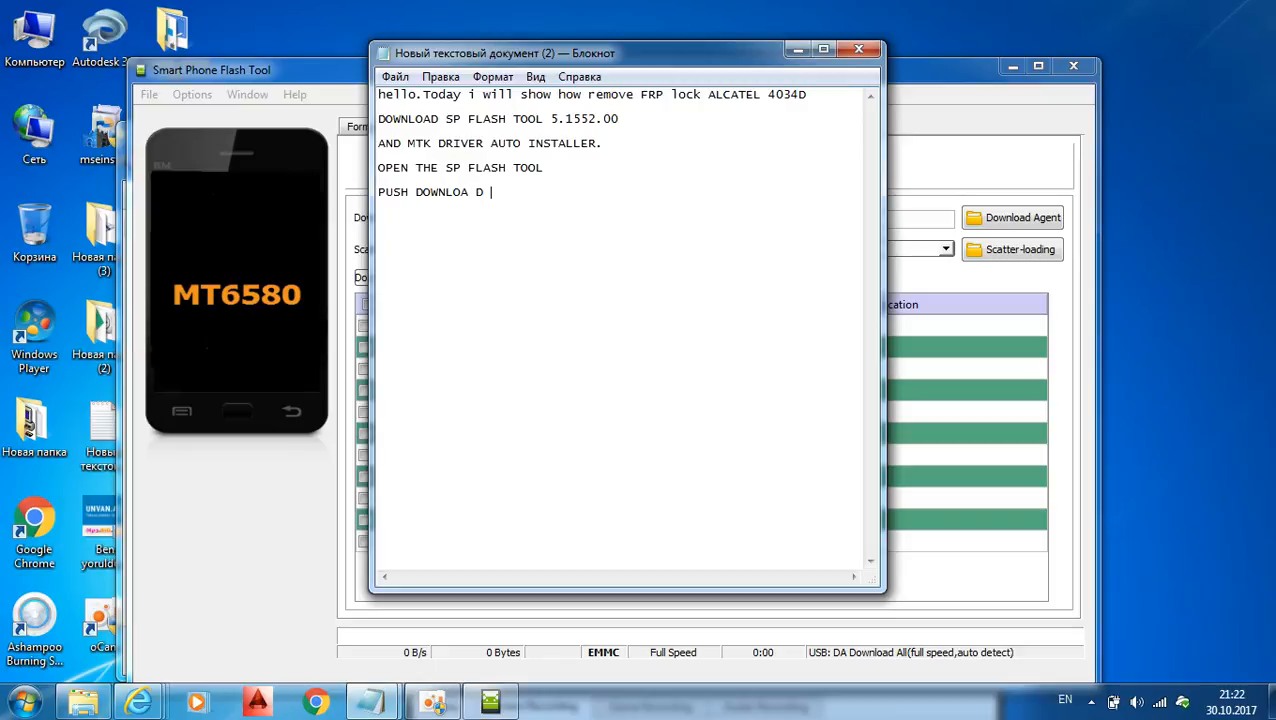
text(AGENT)
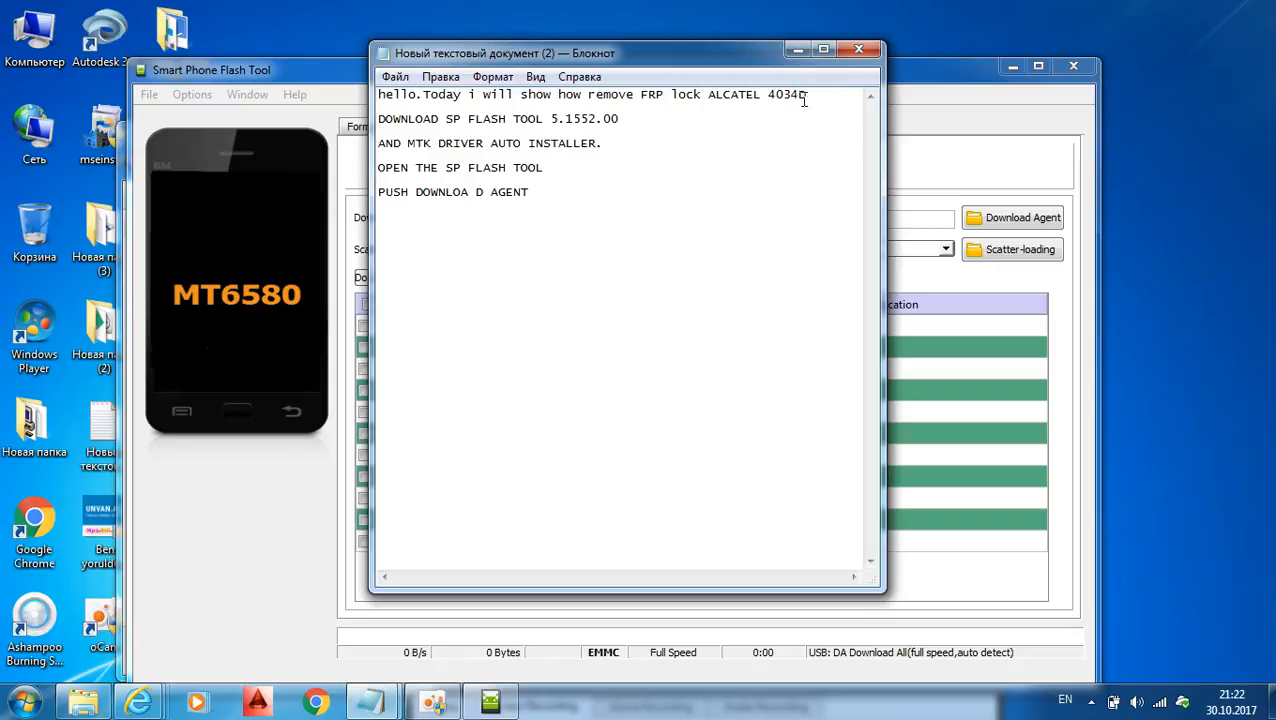
text(AS)
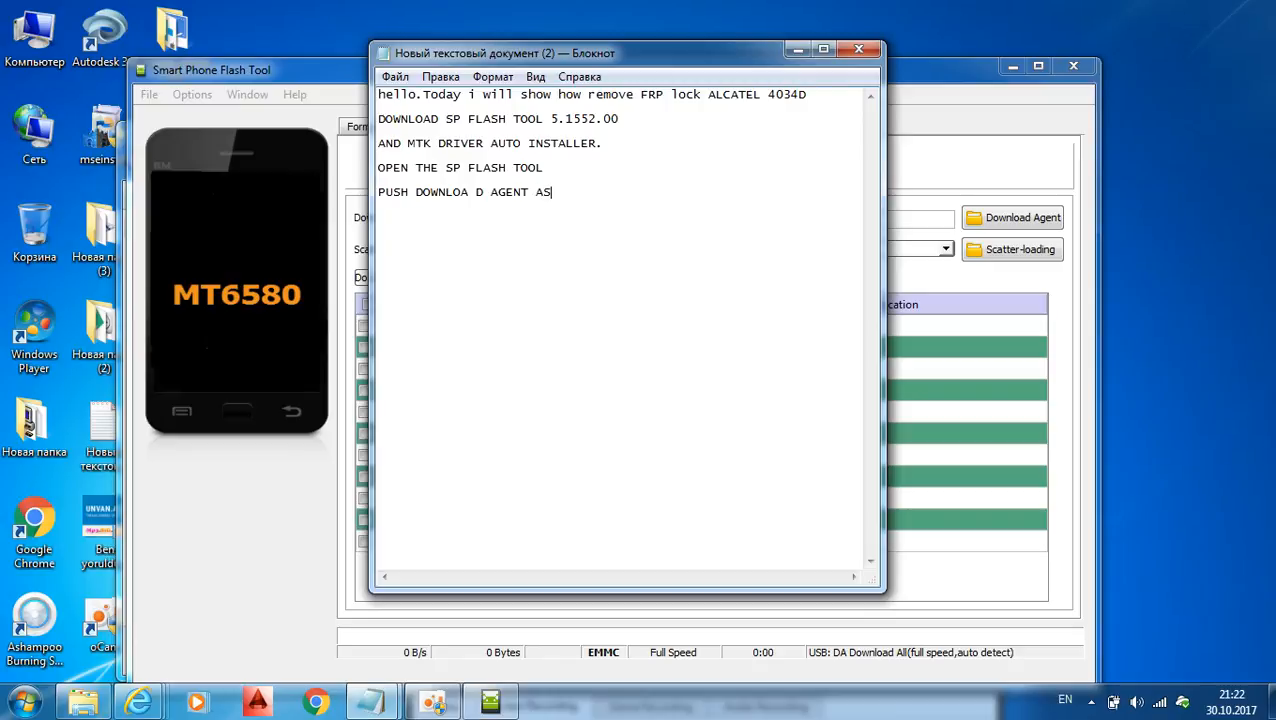
text(I)
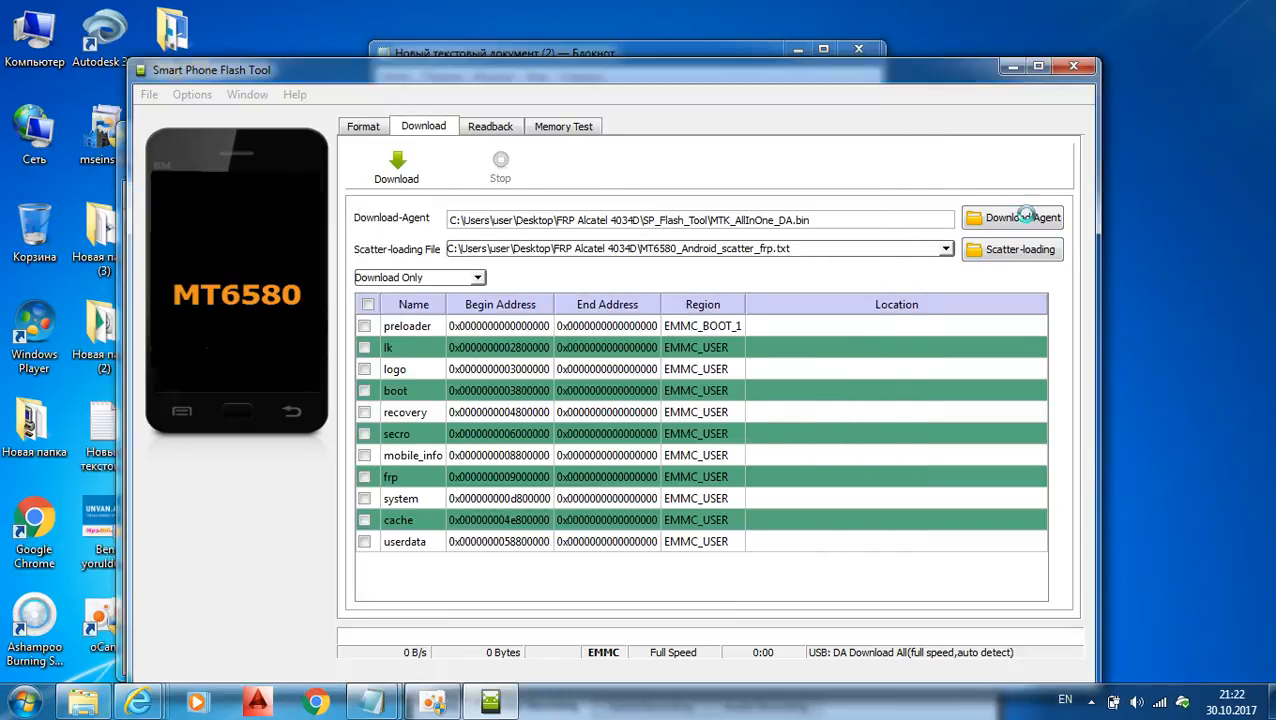
Browse into FRP Alcatel 4034D and open MTK_AllInOne_DA.bin as the Download Agent.
click(1012, 217)
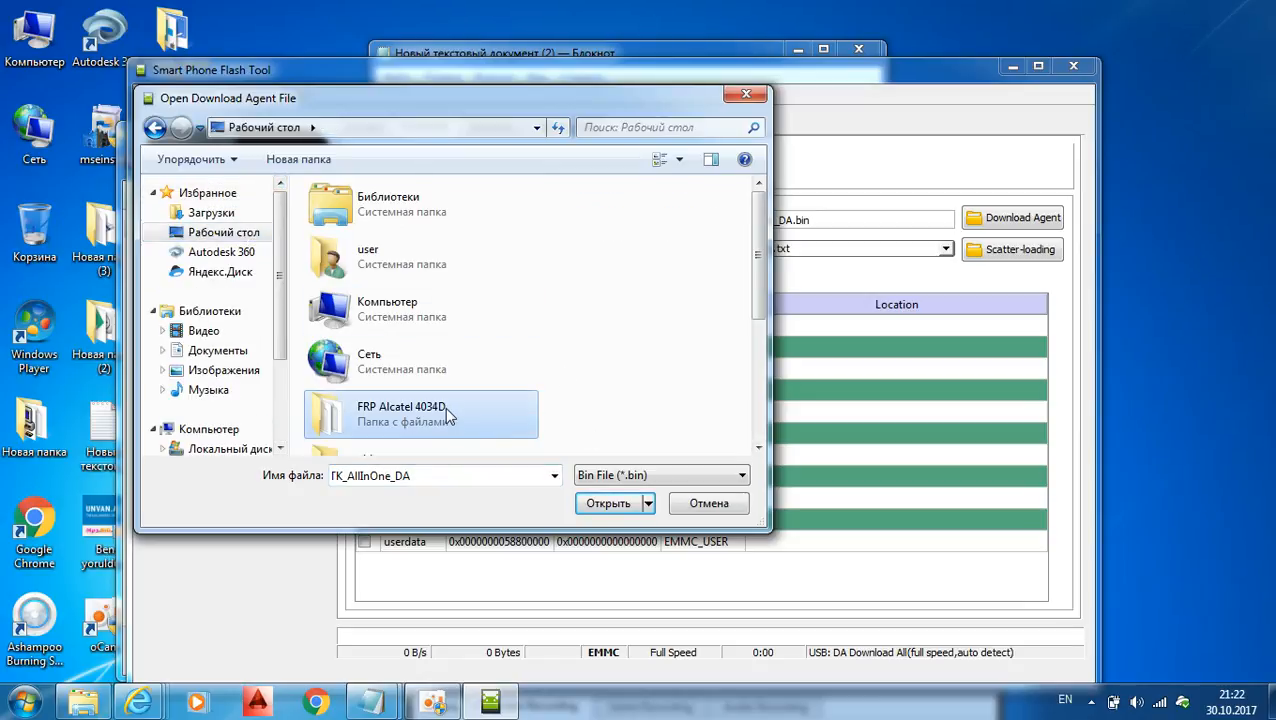
double_click(420, 413)
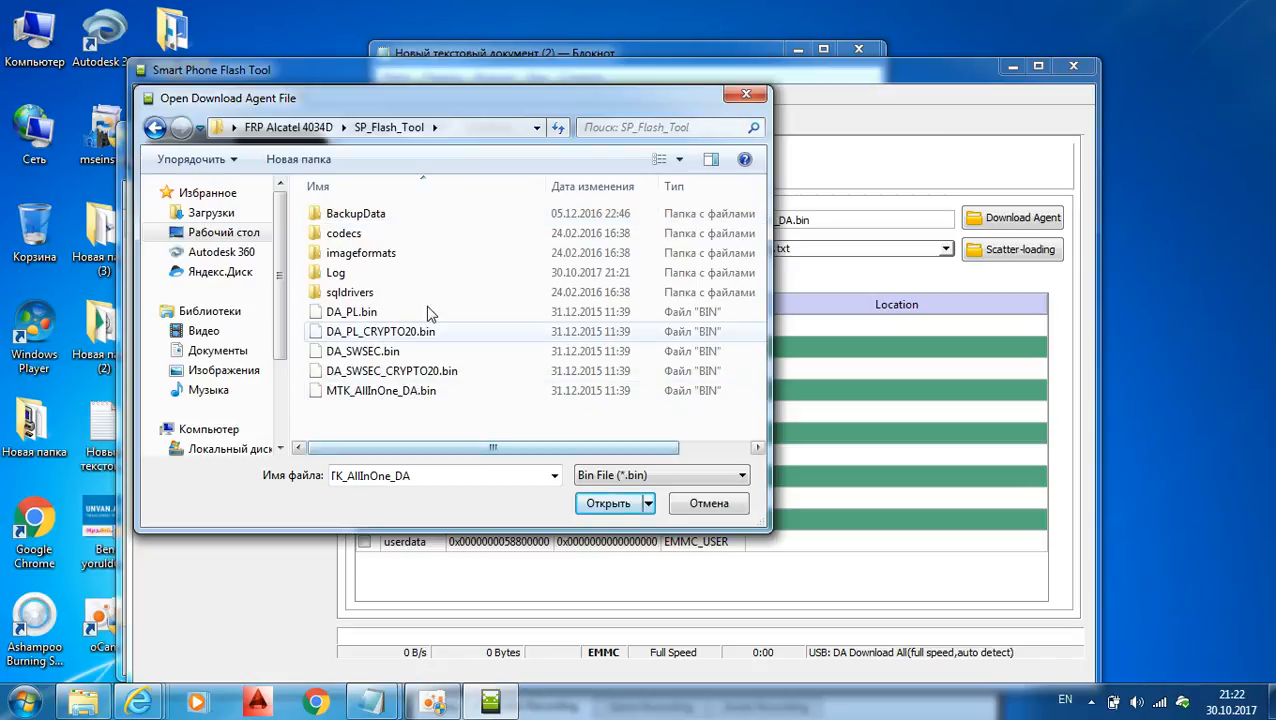
click(381, 390)
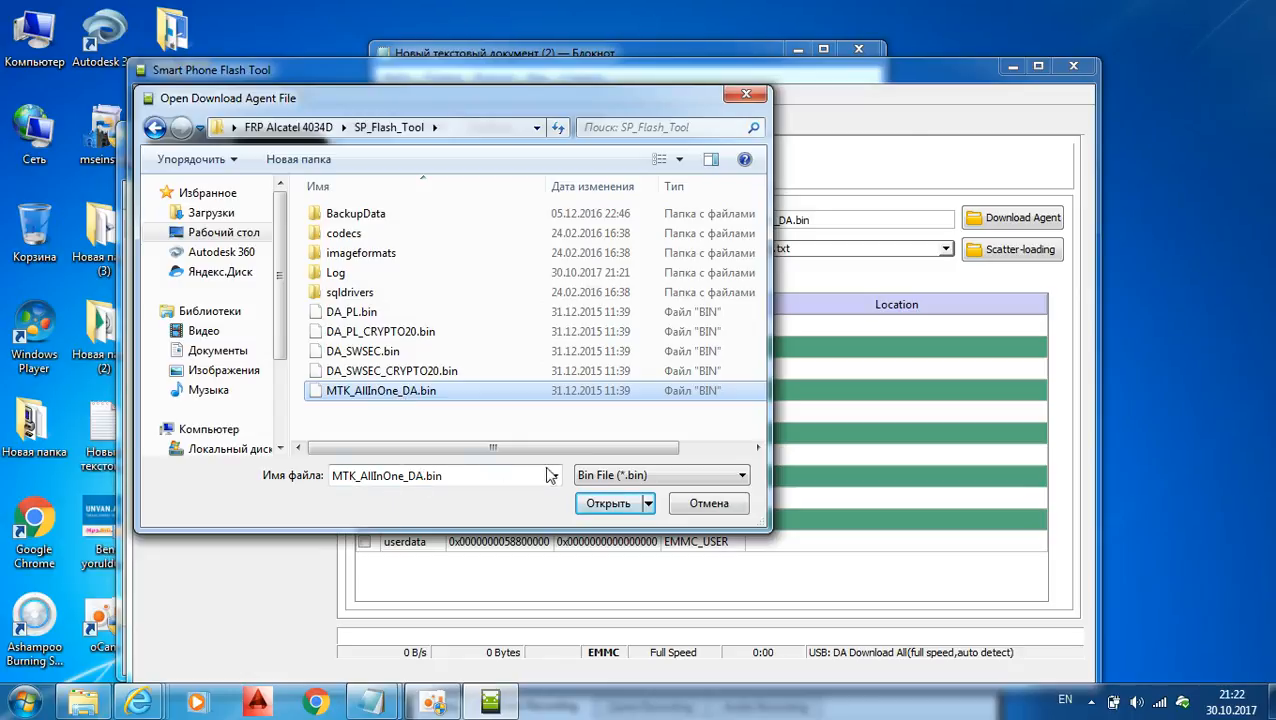
click(607, 503)
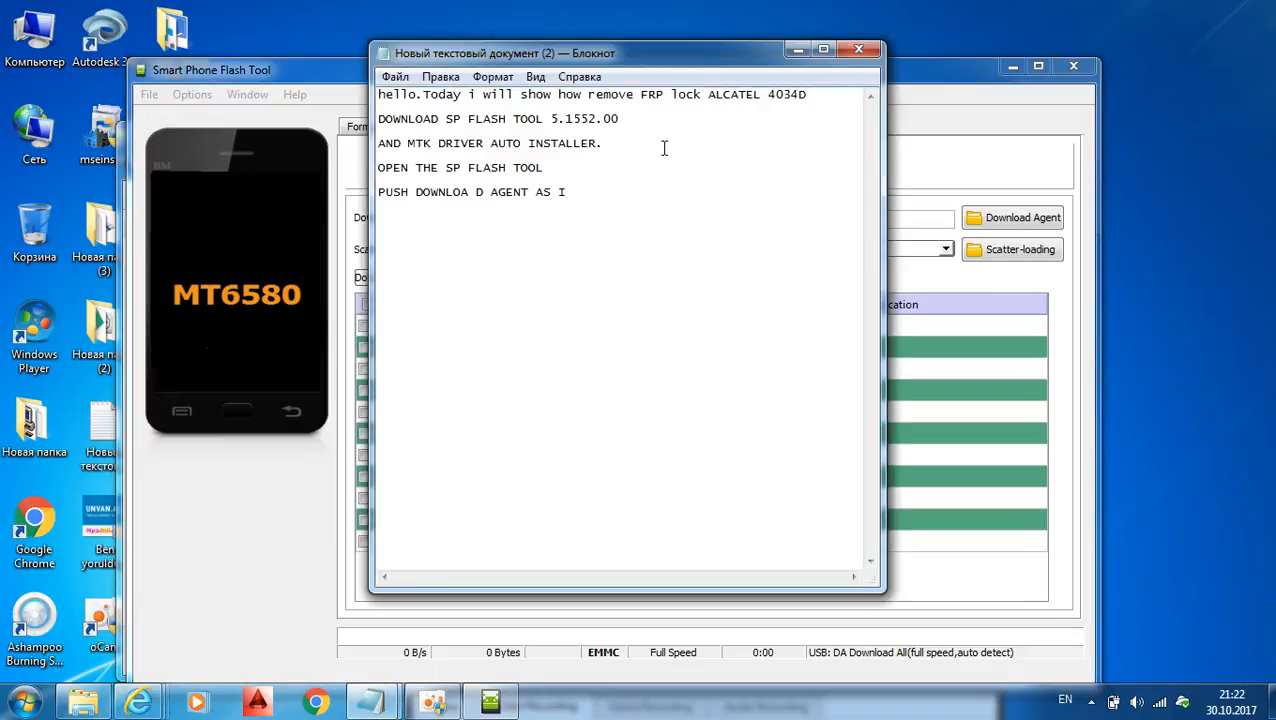
Type 'THEN SCATTER FILE' on a new line of the notes.
text(T)
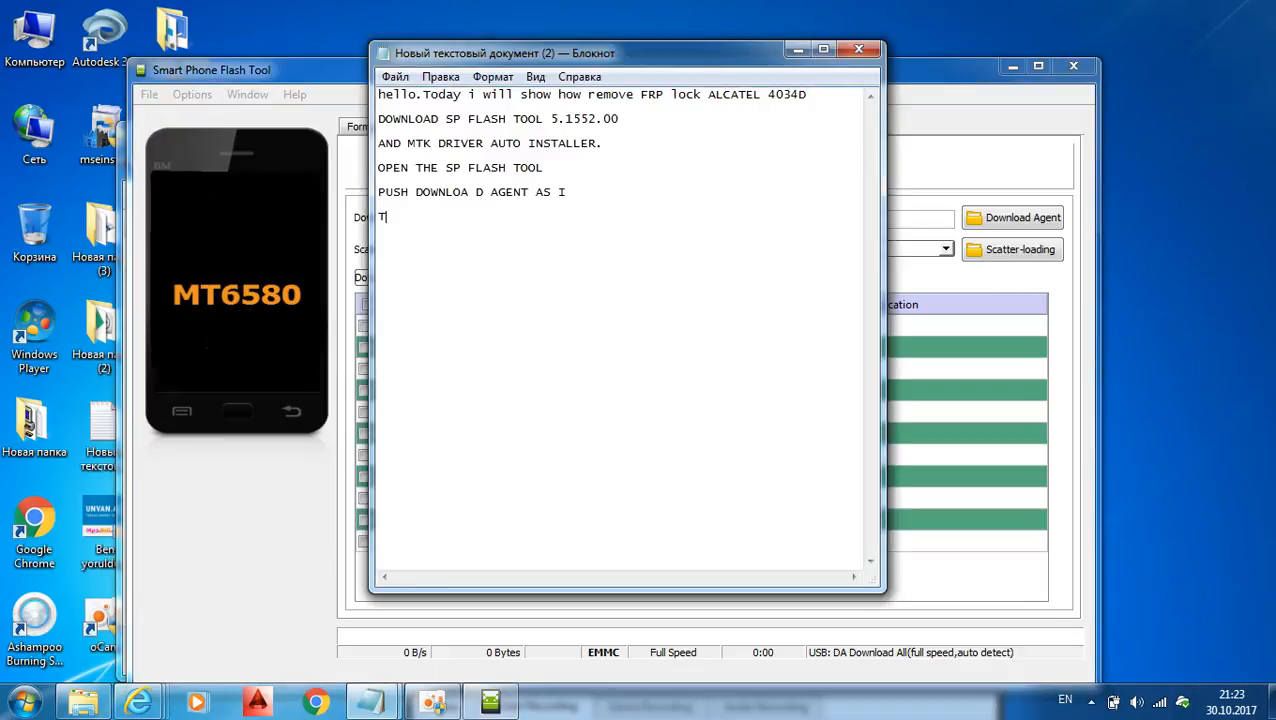
text(HEN SCATTER)
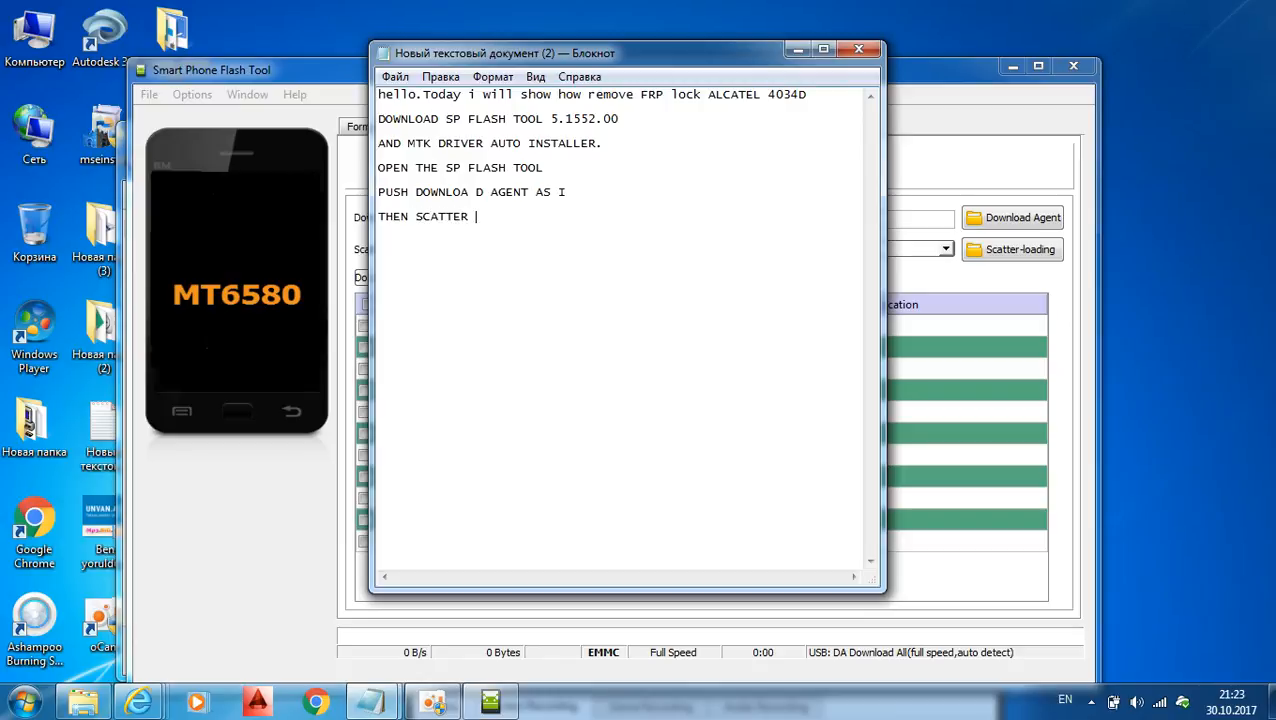
text(FILE)
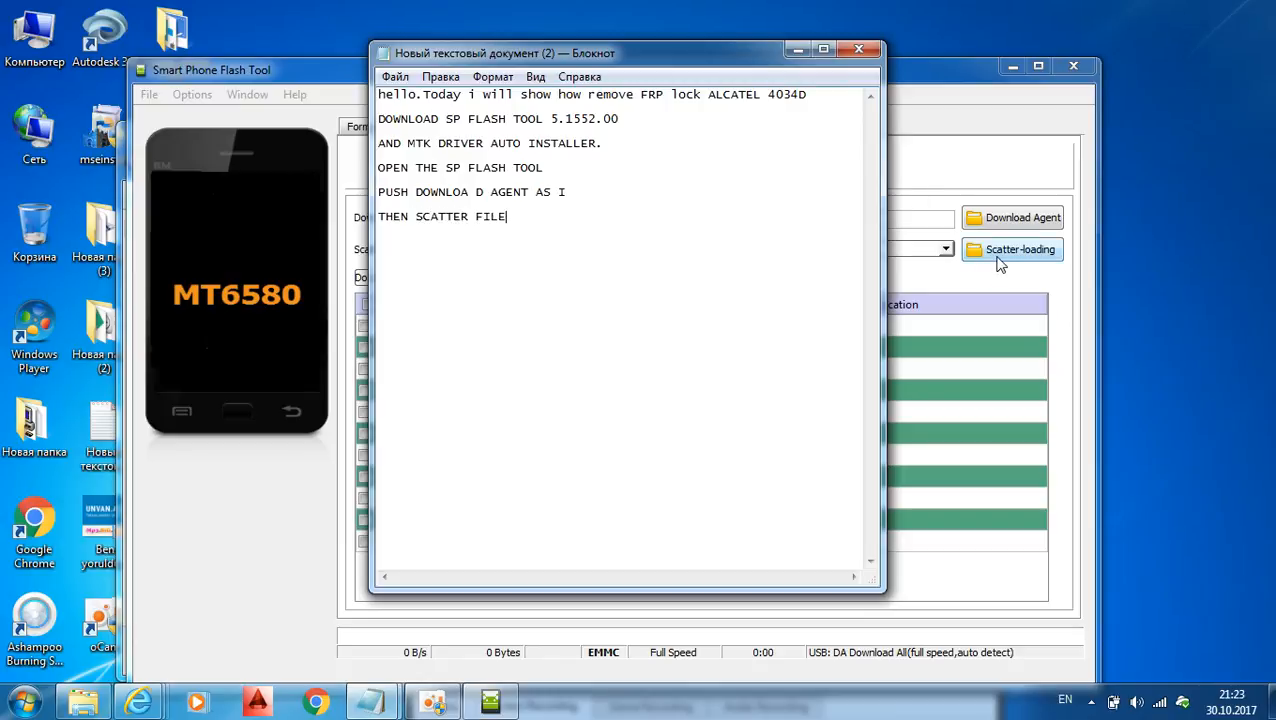